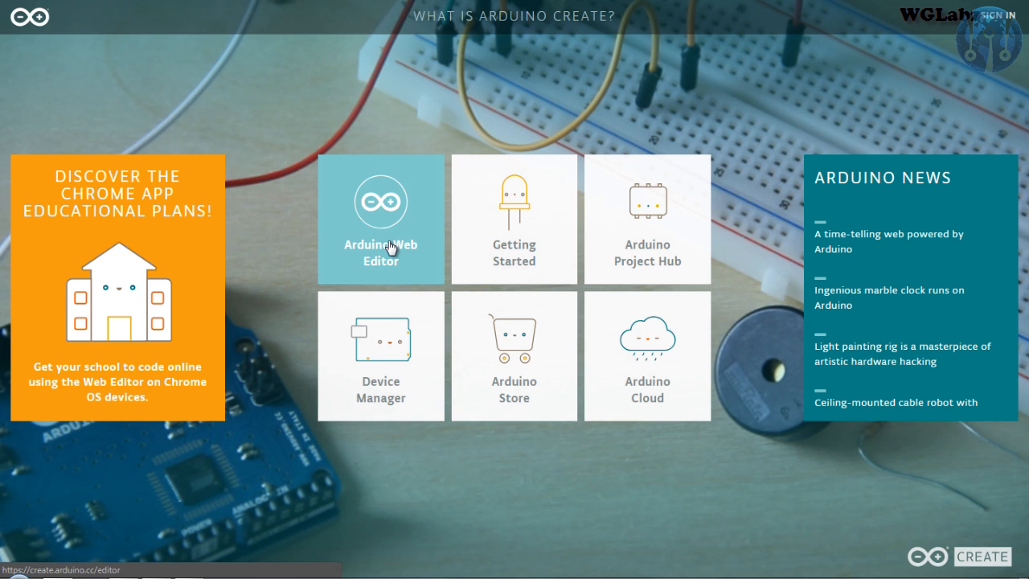
pyautogui.moveTo(427, 251)
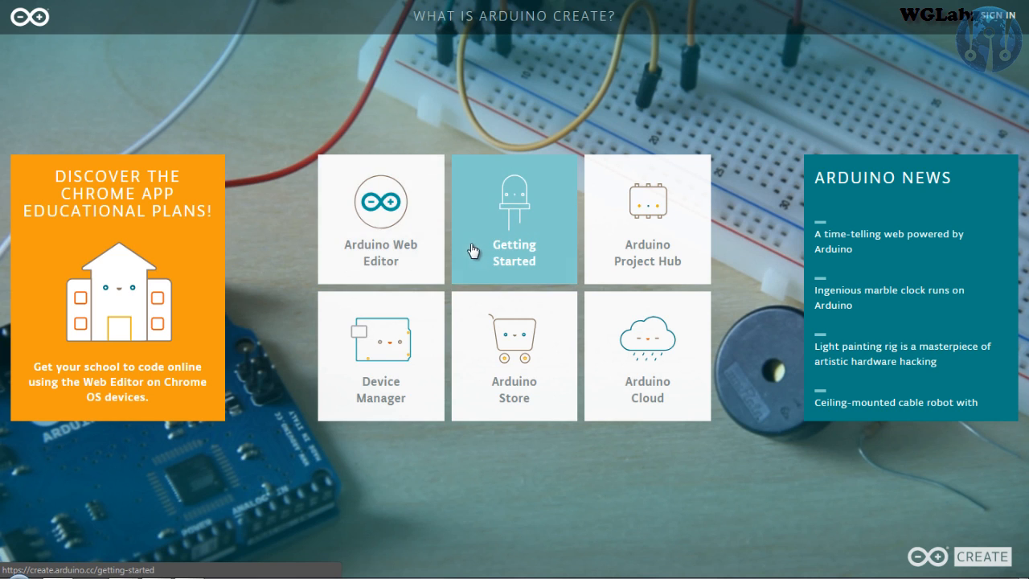
pyautogui.moveTo(551, 276)
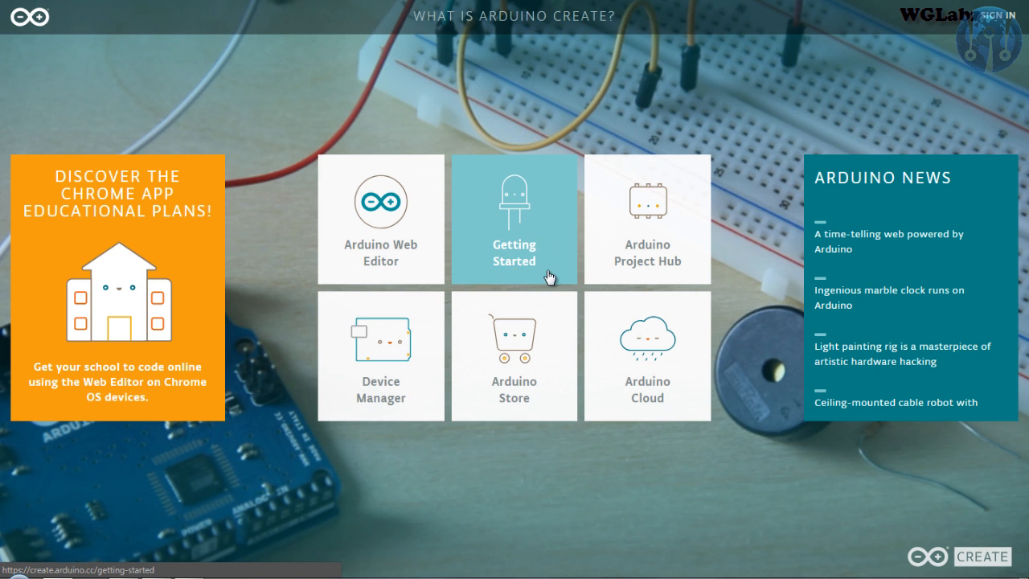
pyautogui.moveTo(611, 135)
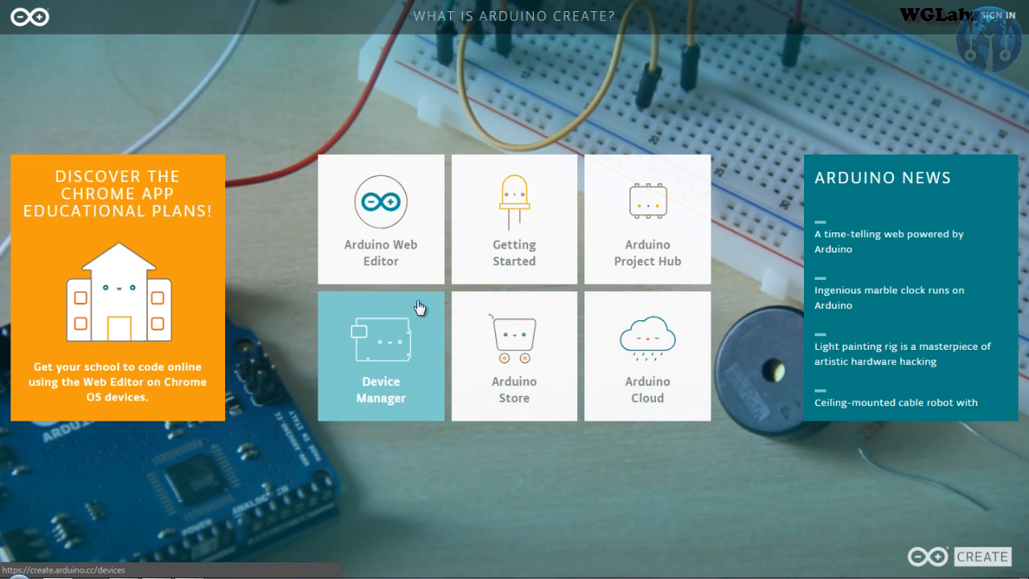
pyautogui.moveTo(385, 372)
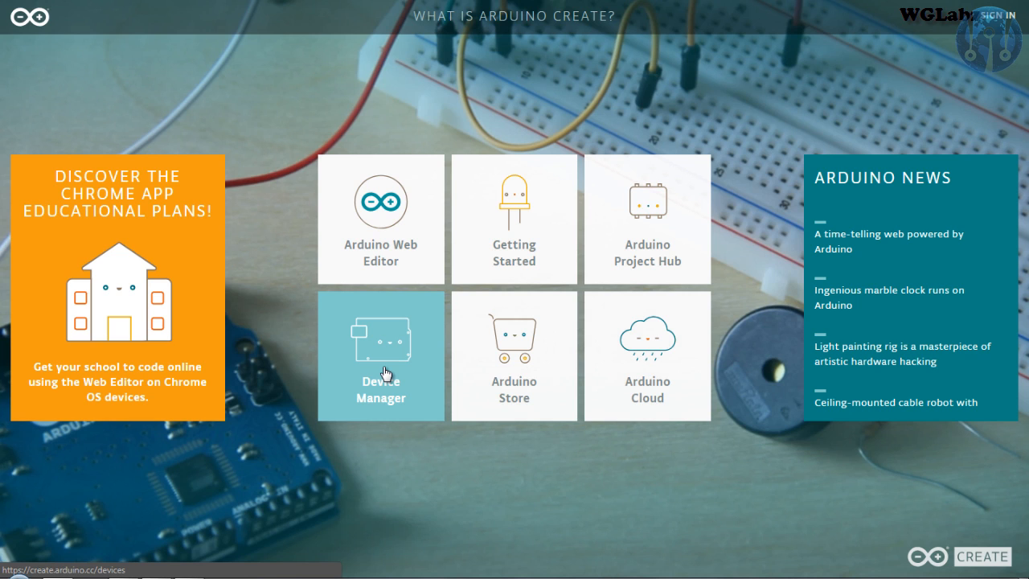
pyautogui.moveTo(385, 376)
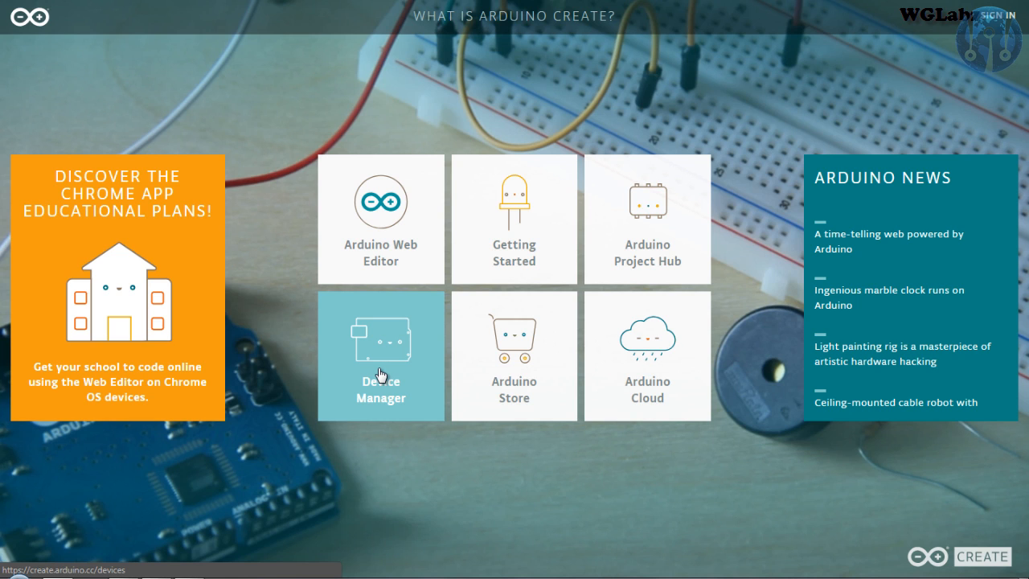
pyautogui.moveTo(406, 382)
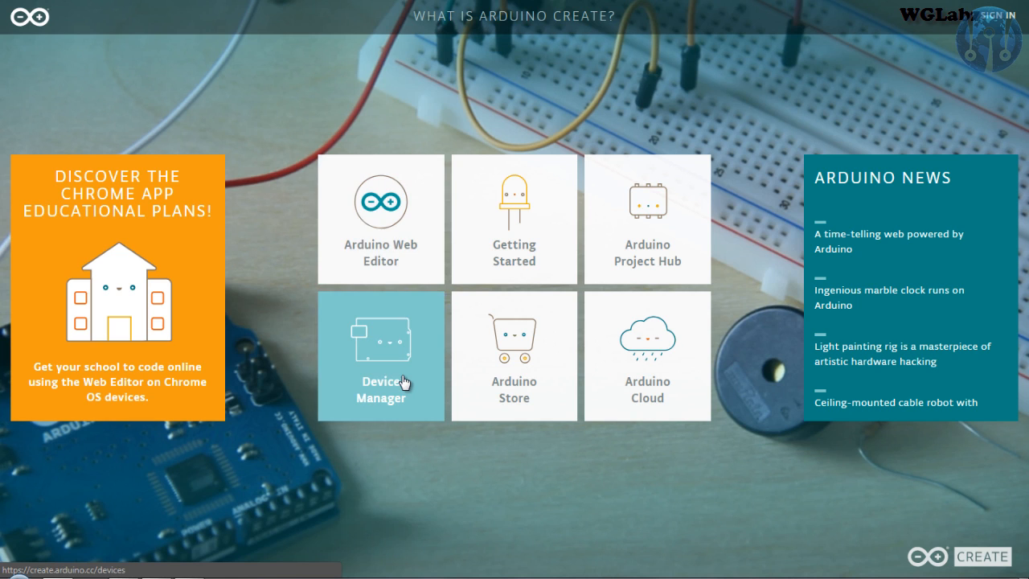
pyautogui.moveTo(985, 32)
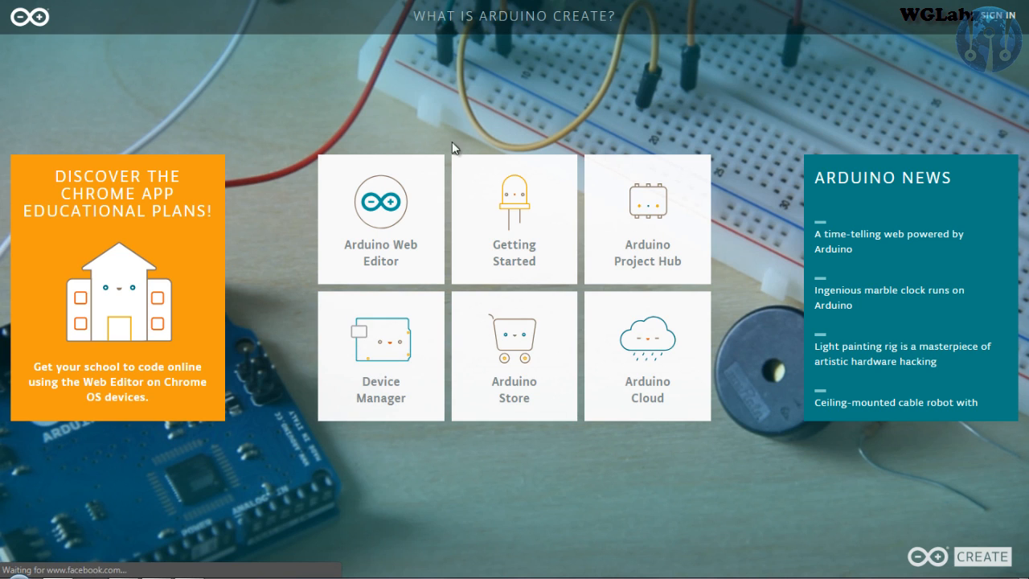
pyautogui.moveTo(485, 119)
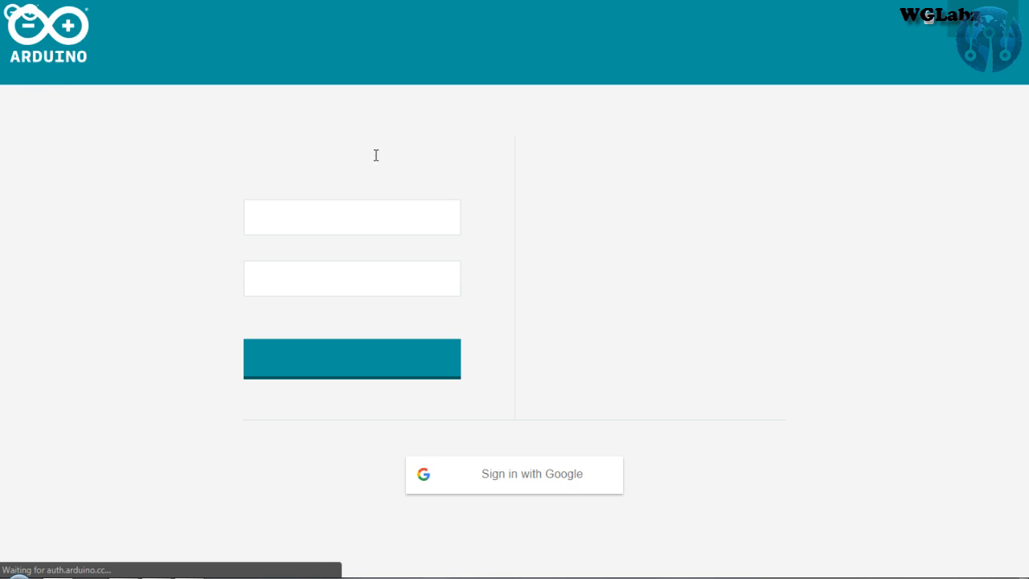
# - Log in to Arduino Create and open the Device Manager listing TestPi
pyautogui.write('oksbwn')
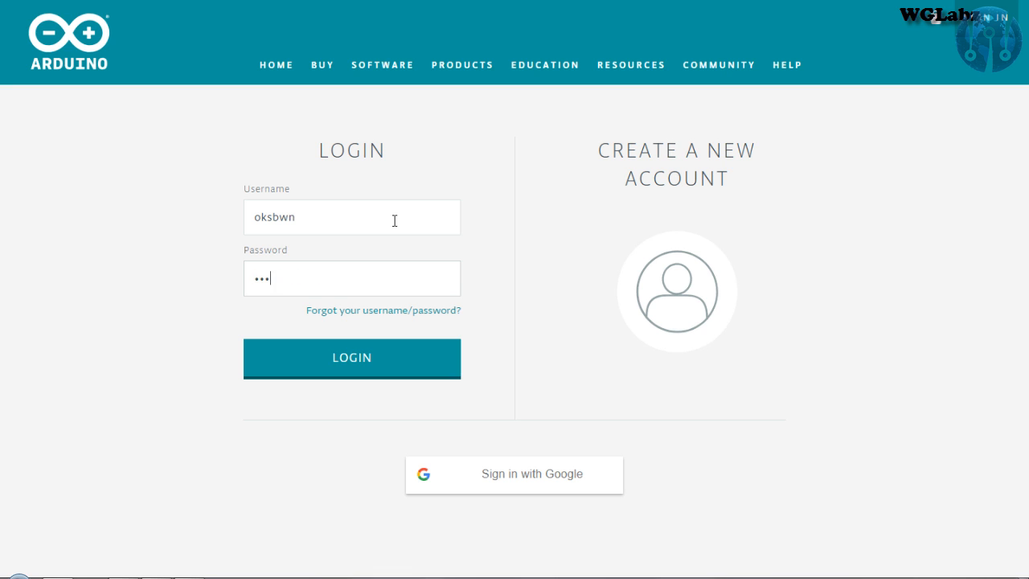
pyautogui.click(352, 357)
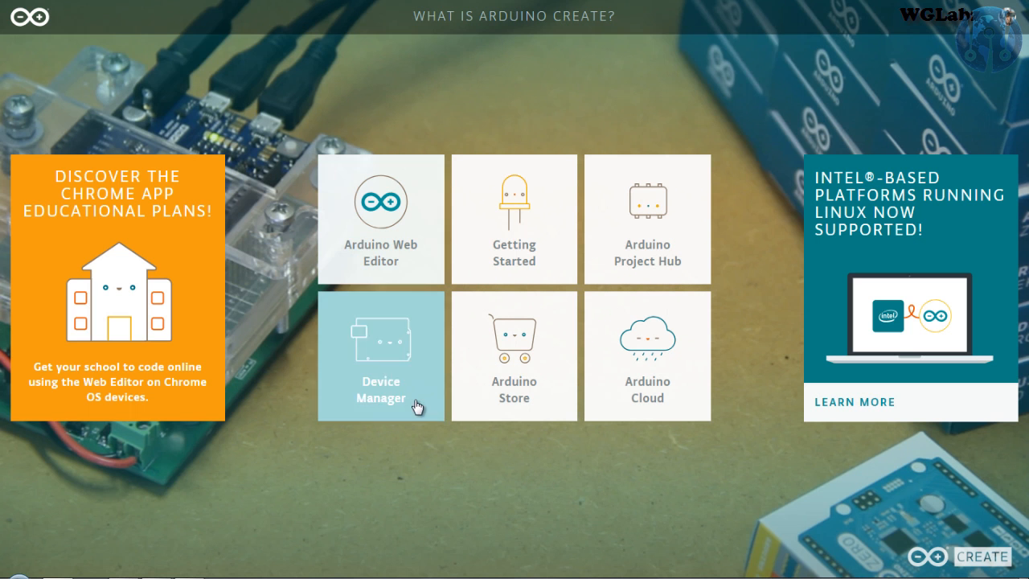
pyautogui.click(380, 355)
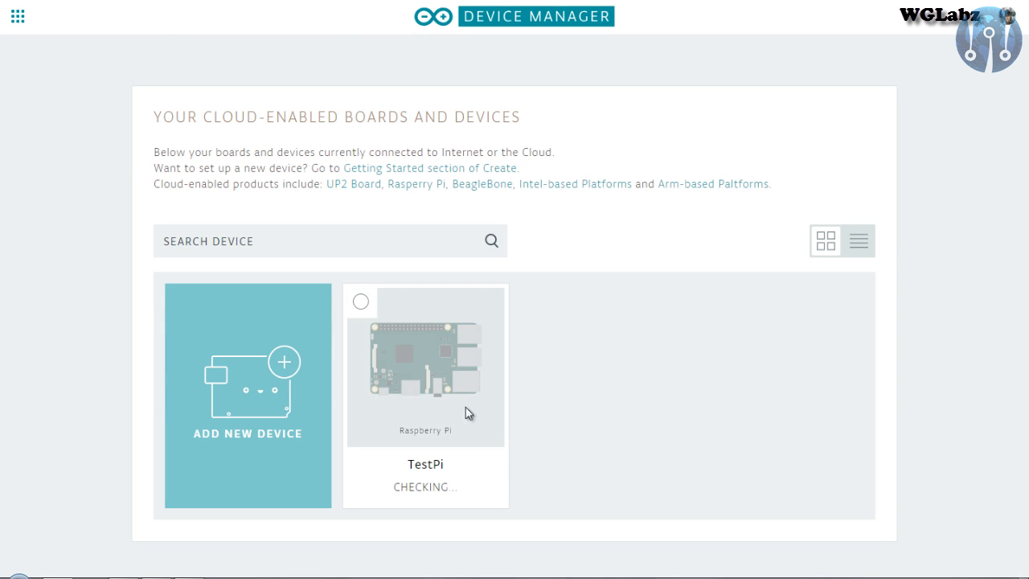
pyautogui.moveTo(441, 428)
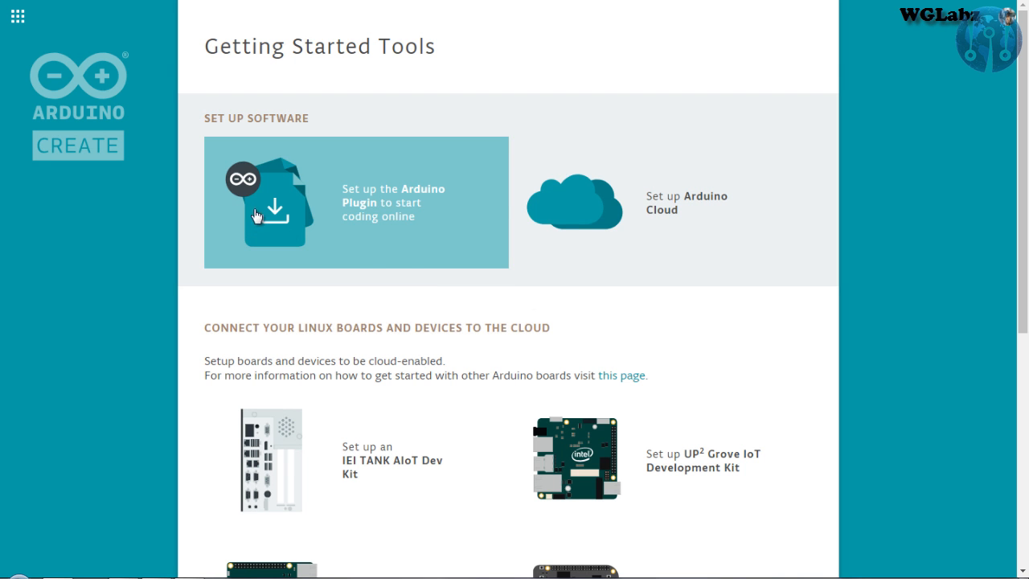
pyautogui.moveTo(399, 209)
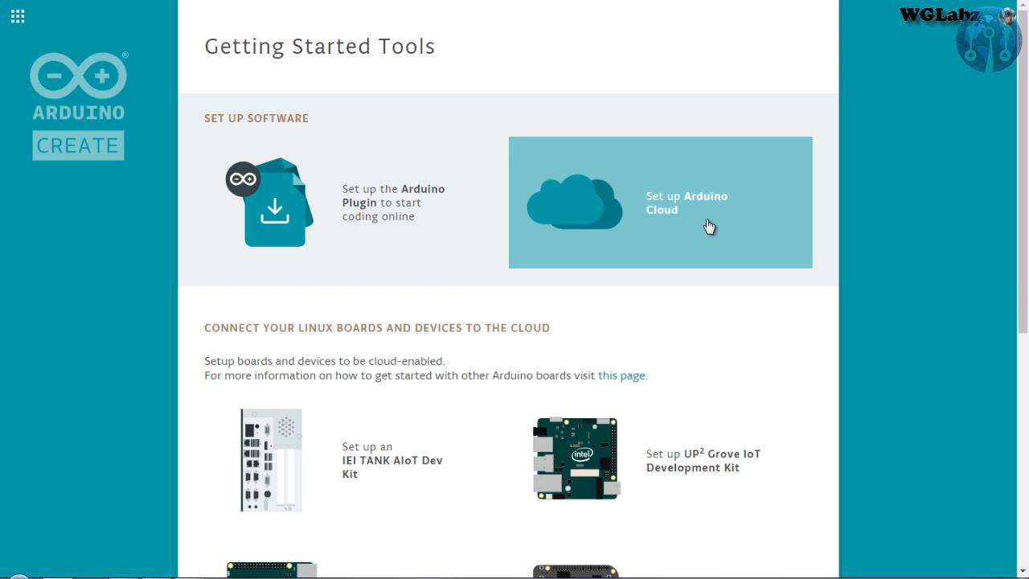
pyautogui.moveTo(387, 212)
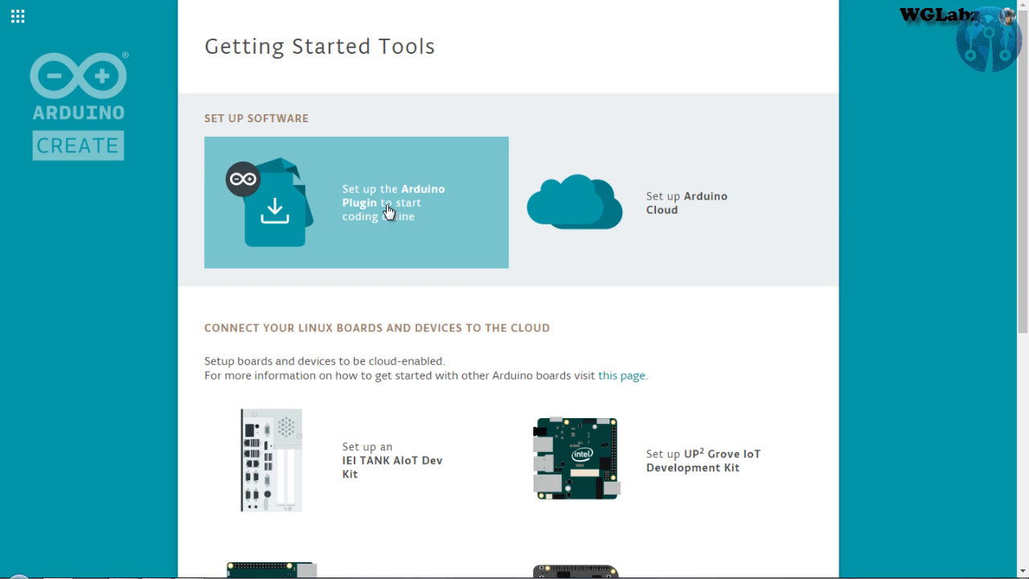
pyautogui.moveTo(361, 229)
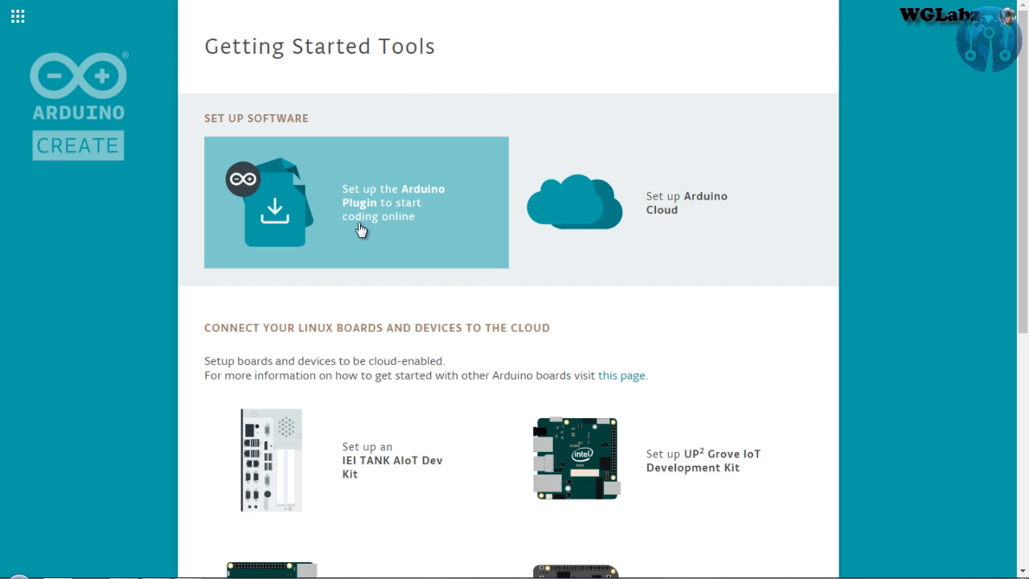
pyautogui.moveTo(380, 211)
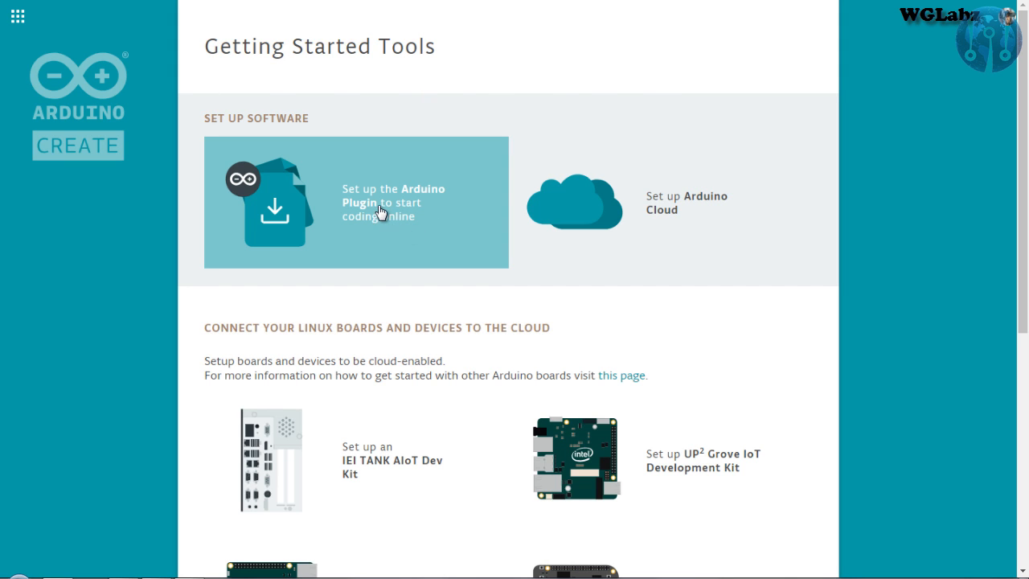
# - Start the Arduino Plugin setup and begin downloading the Windows installer
pyautogui.click(357, 202)
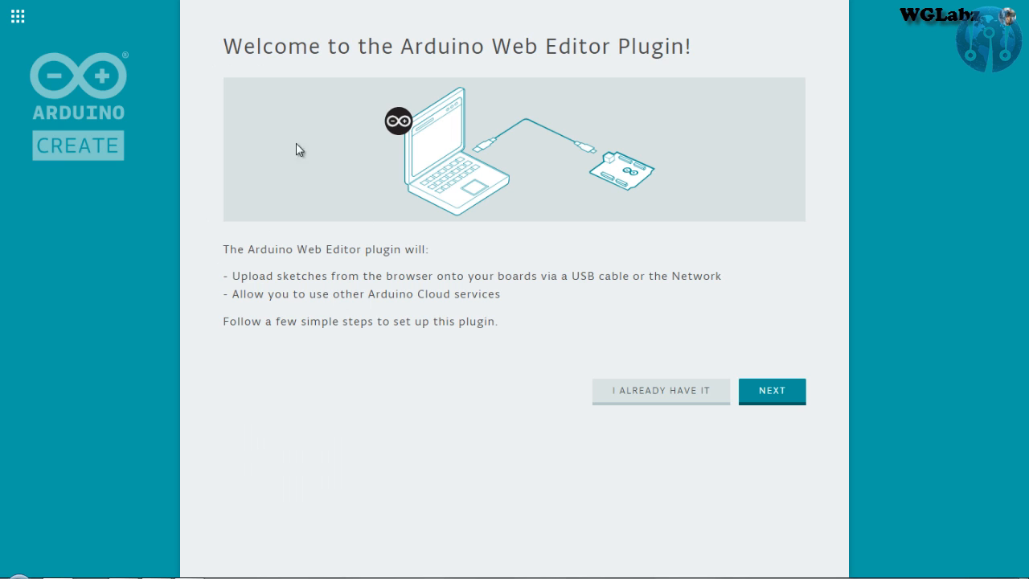
pyautogui.click(771, 391)
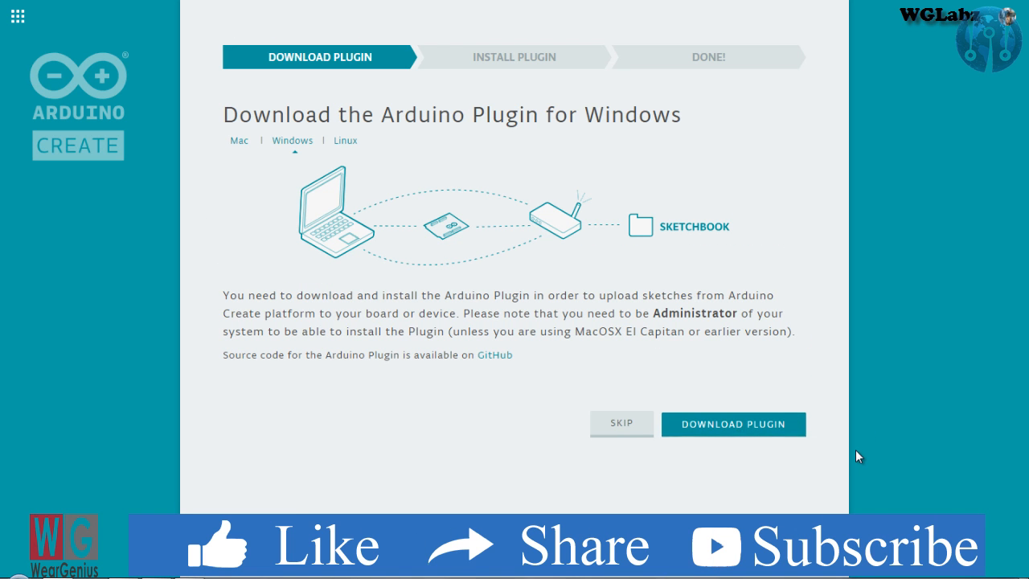
pyautogui.click(733, 424)
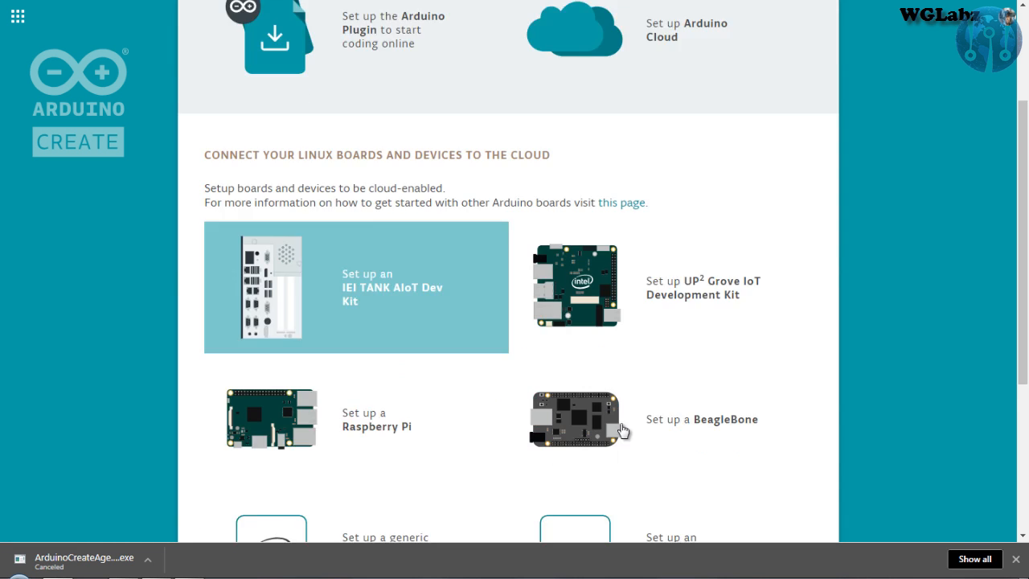
# - Start the Raspberry Pi setup, noting the Debian-only warning and Ethernet requirement
pyautogui.click(271, 418)
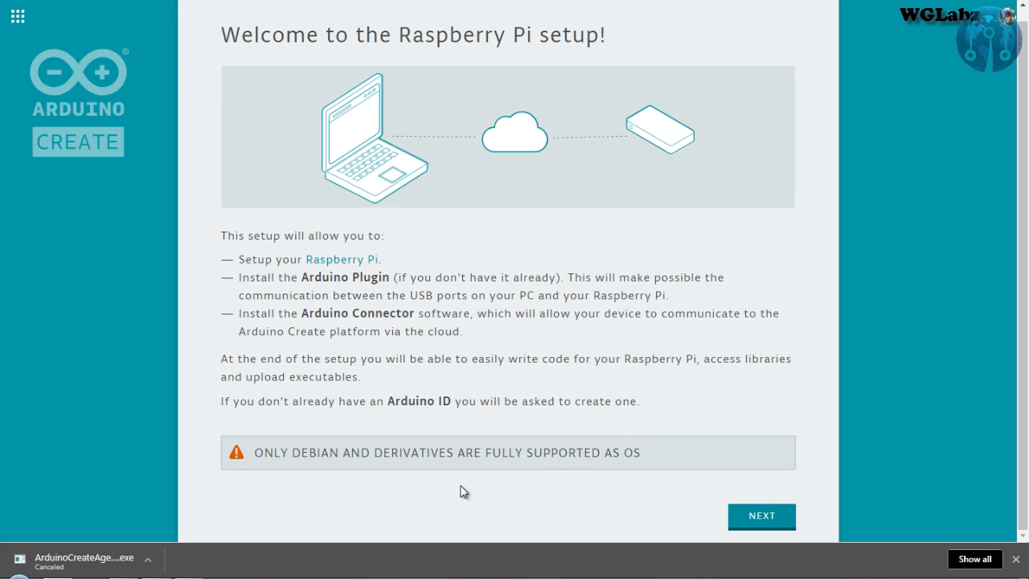
pyautogui.moveTo(254, 452); pyautogui.dragTo(354, 452)
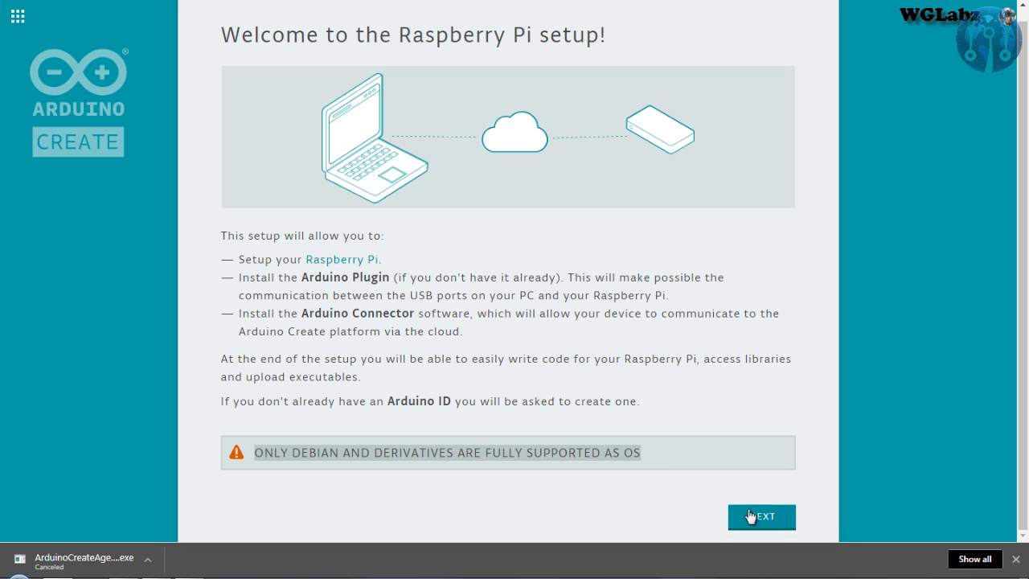
pyautogui.click(761, 516)
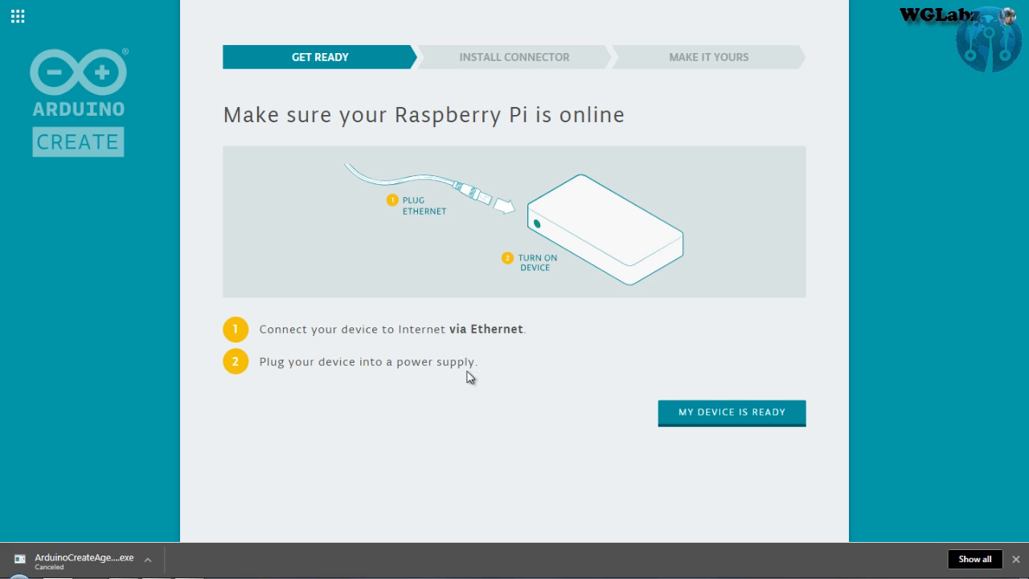
pyautogui.moveTo(539, 338)
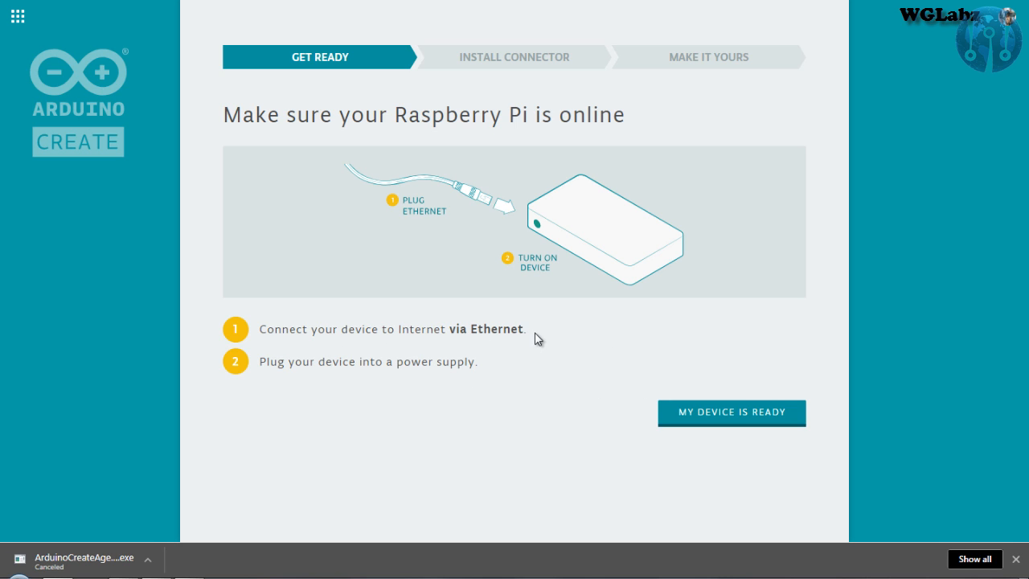
pyautogui.moveTo(539, 329); pyautogui.dragTo(281, 329)
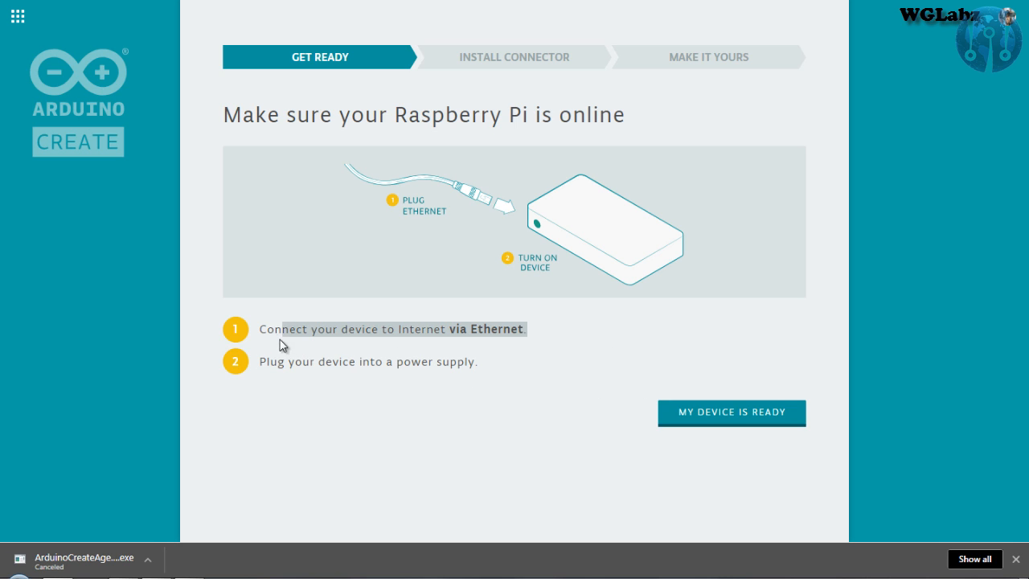
pyautogui.moveTo(718, 427)
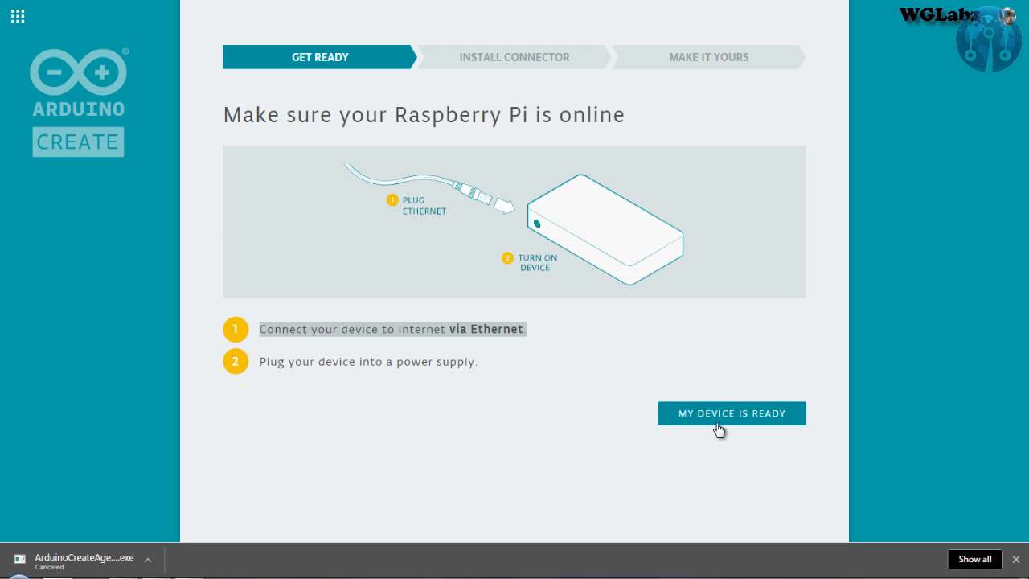
# - Confirm the Pi is ready, choose the known-IP option, and enter its IP address
pyautogui.click(731, 412)
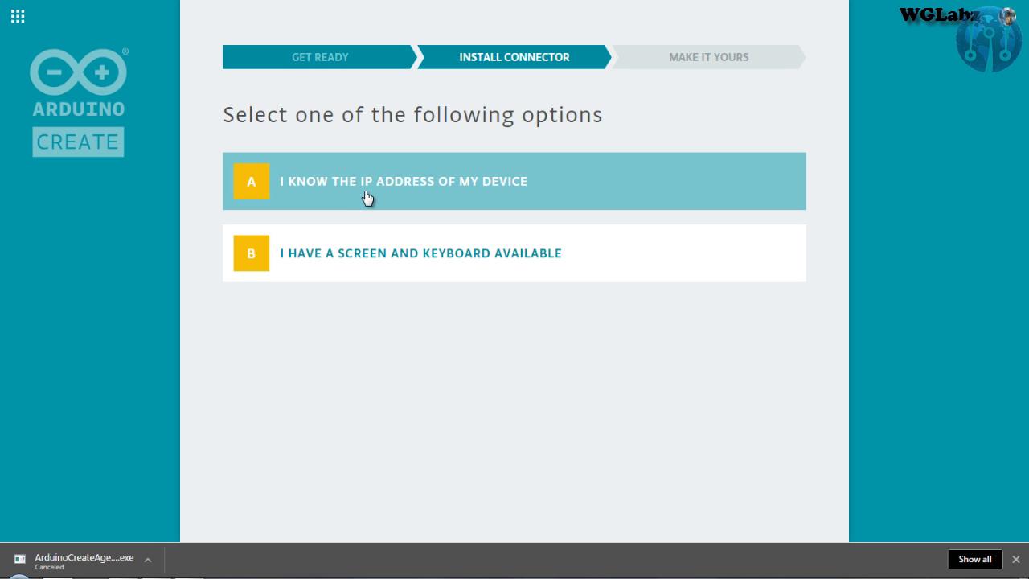
pyautogui.moveTo(329, 198)
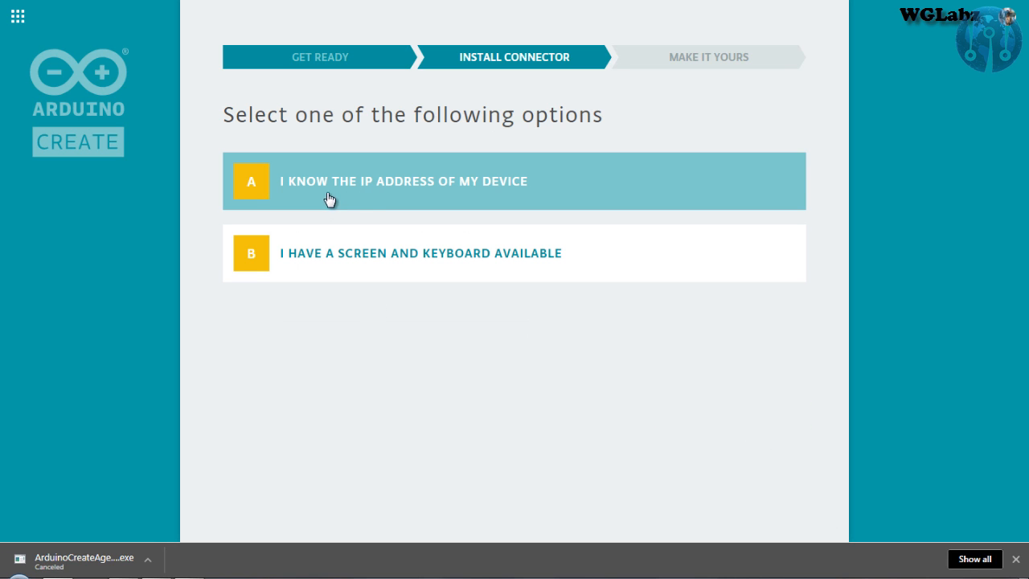
pyautogui.moveTo(413, 186)
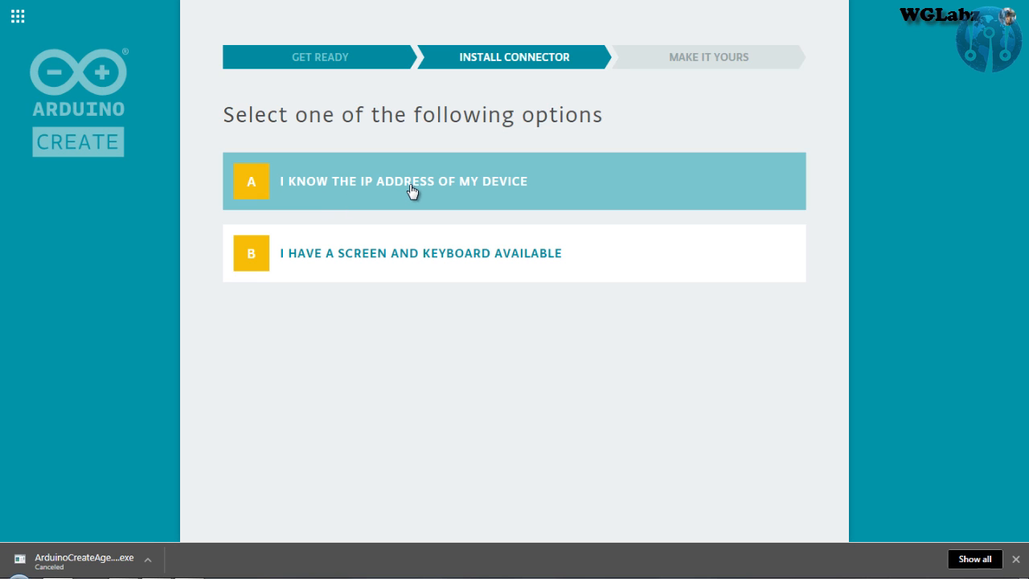
pyautogui.click(402, 181)
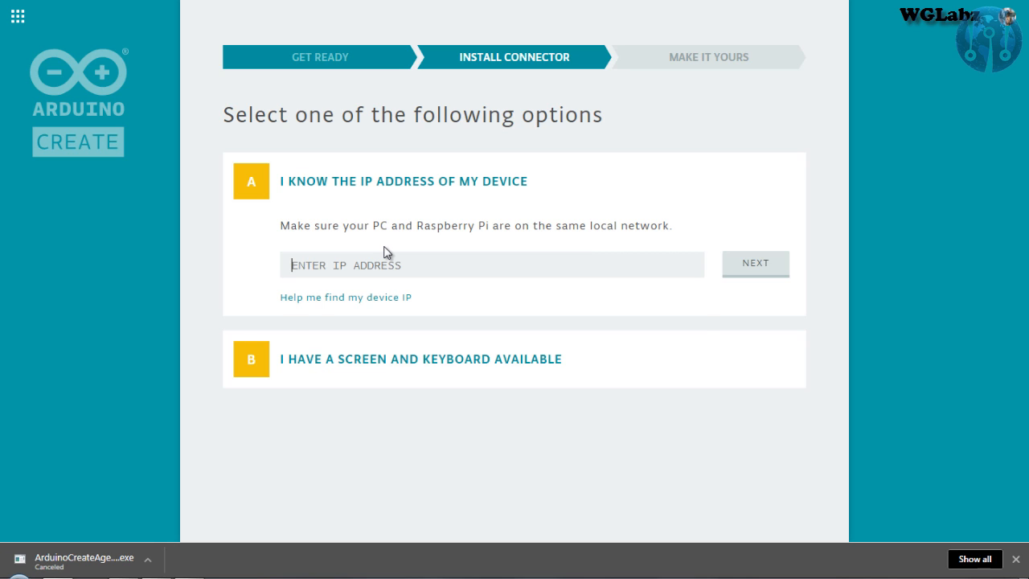
pyautogui.write('192.168.0.')
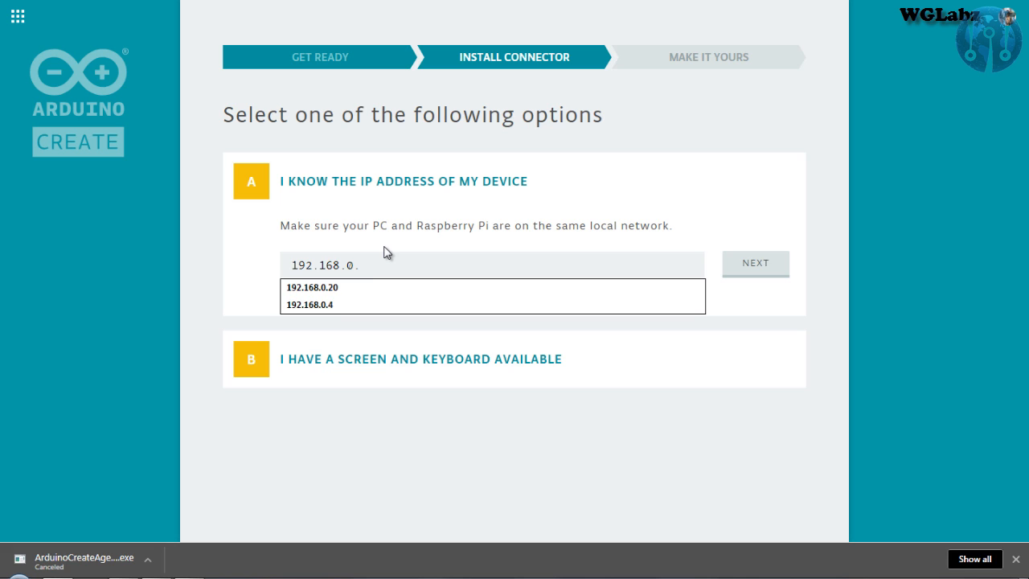
pyautogui.write('58')
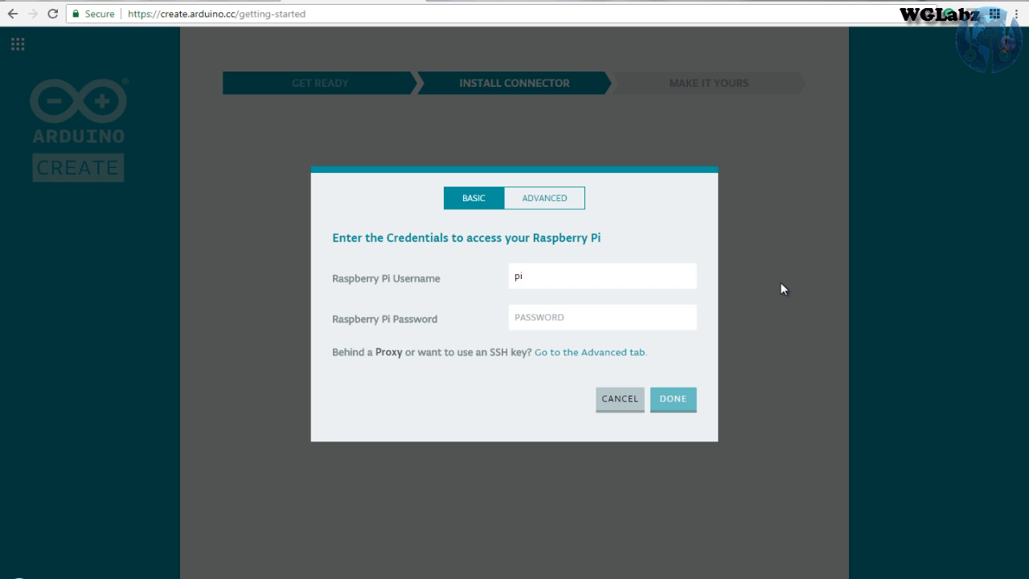
# - Enter the pi user's password and submit, retrying after the invalid-password error
pyautogui.write('***')
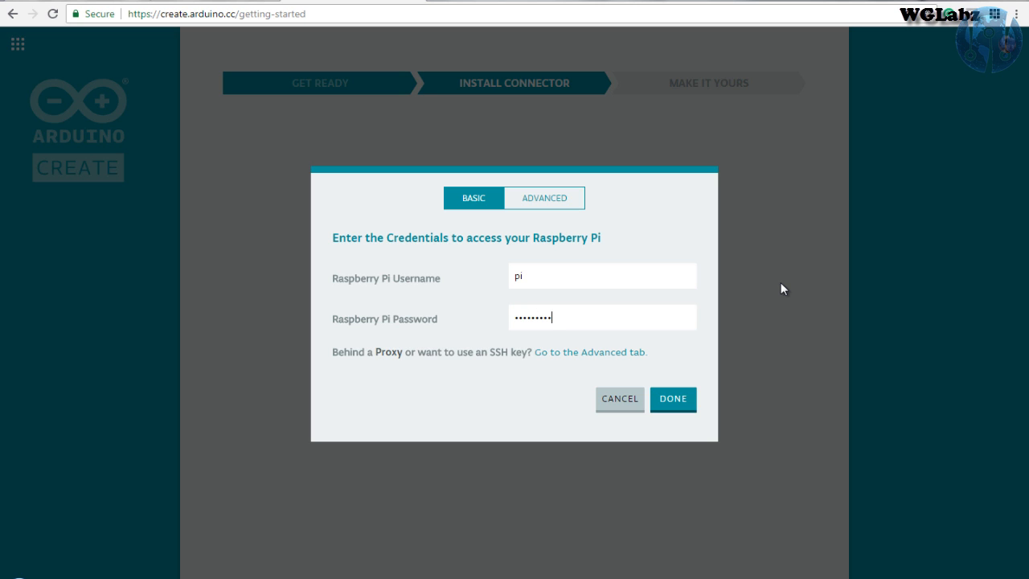
pyautogui.click(673, 399)
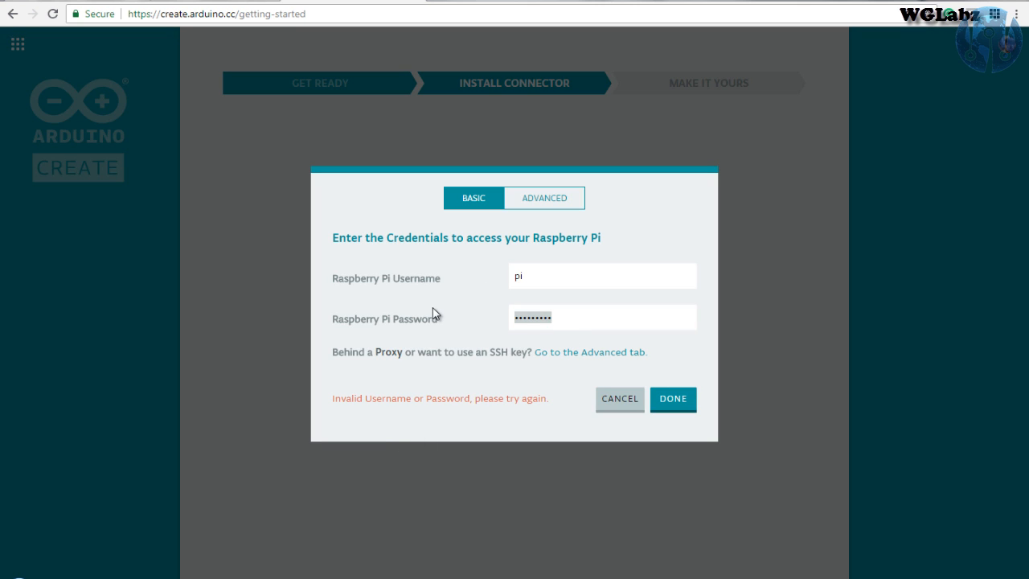
pyautogui.click(673, 399)
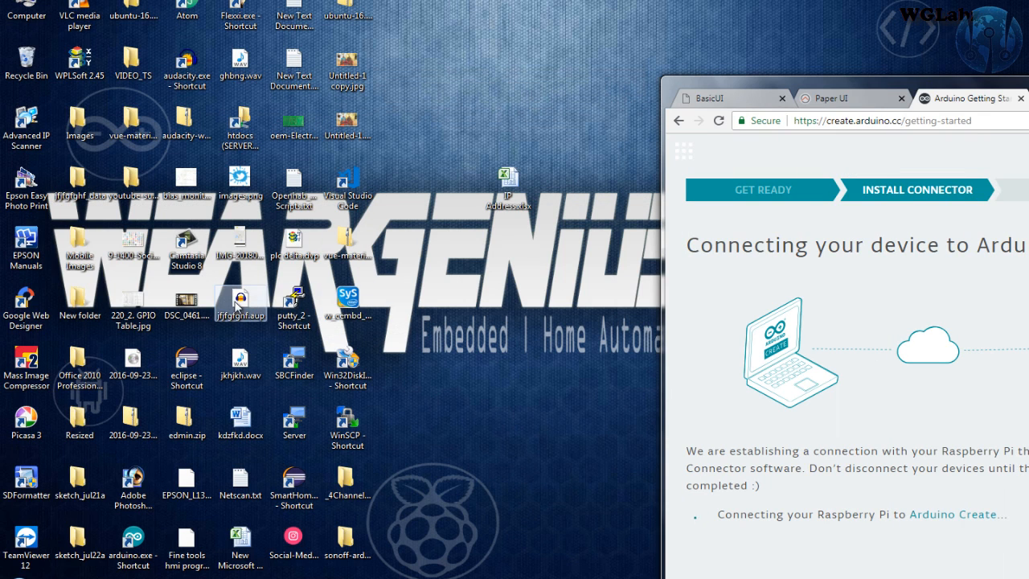
# - Launch PuTTY from the desktop shortcut
pyautogui.click(293, 302)
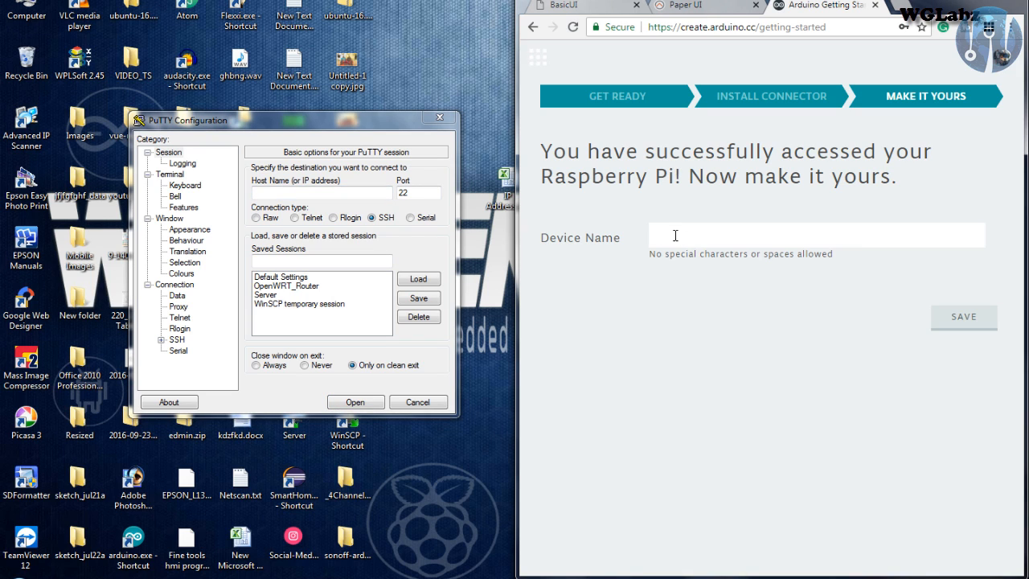
# - Name the device 'Test_Raspberry_Pi' and save it
pyautogui.write('Test_')
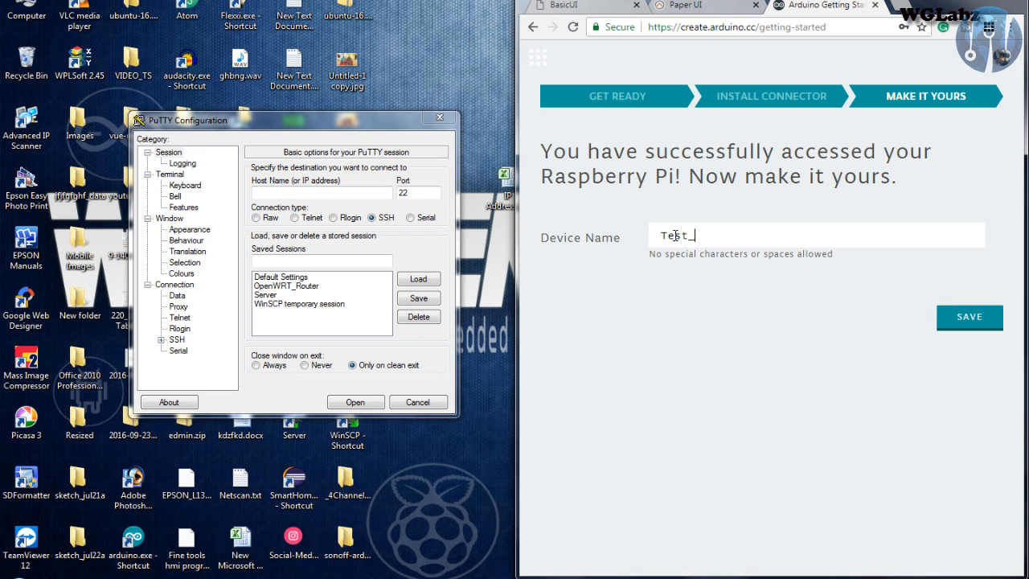
pyautogui.write('Raspberry_')
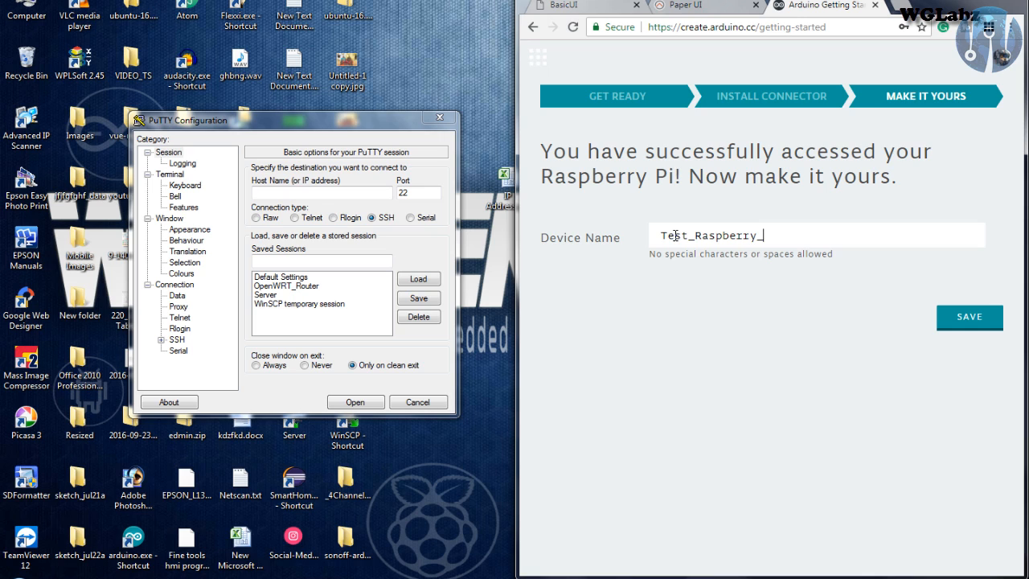
pyautogui.write('Pi')
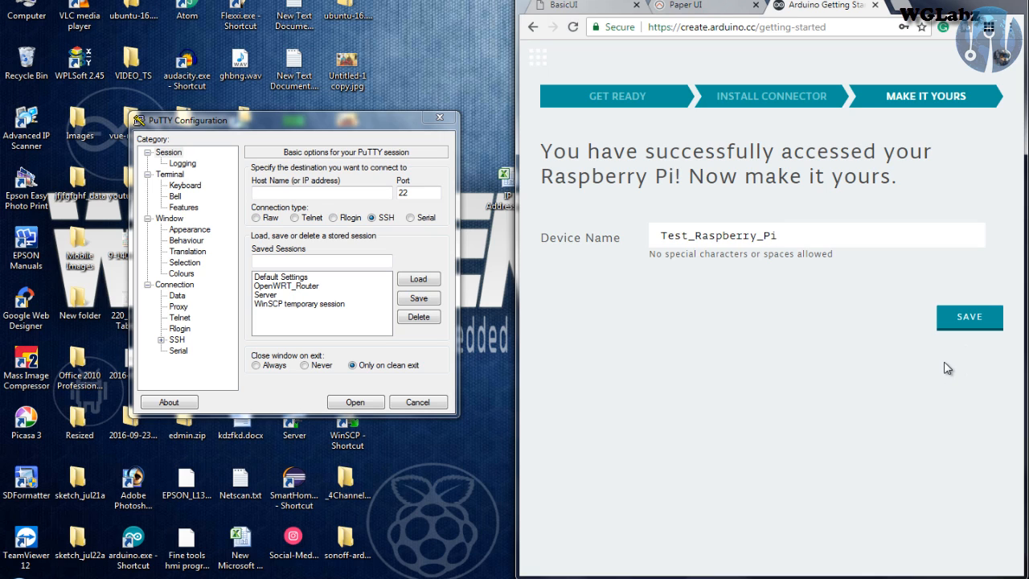
pyautogui.click(969, 317)
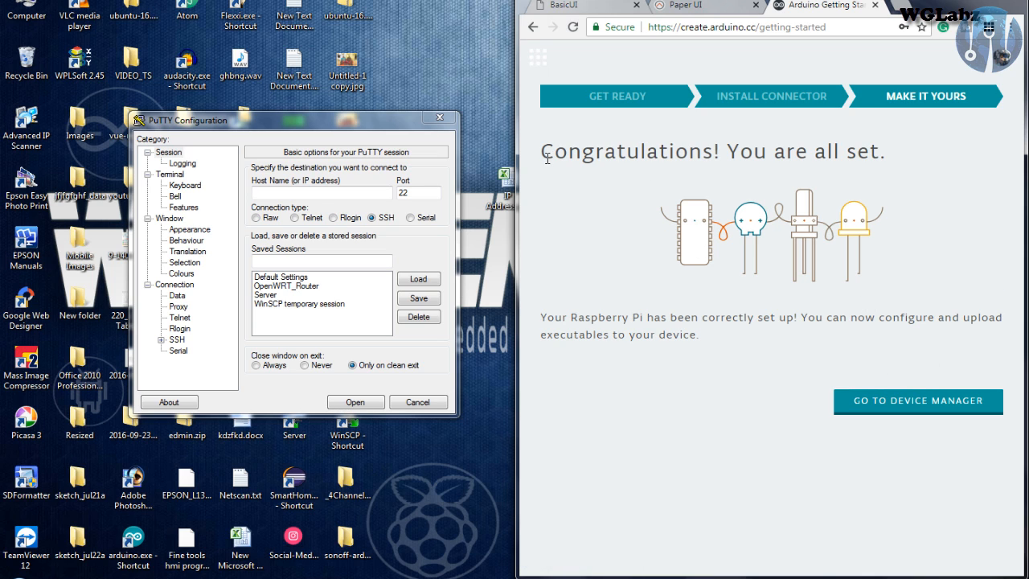
# - Go to the Device Manager from the Congratulations page
pyautogui.moveTo(546, 151); pyautogui.dragTo(864, 151)
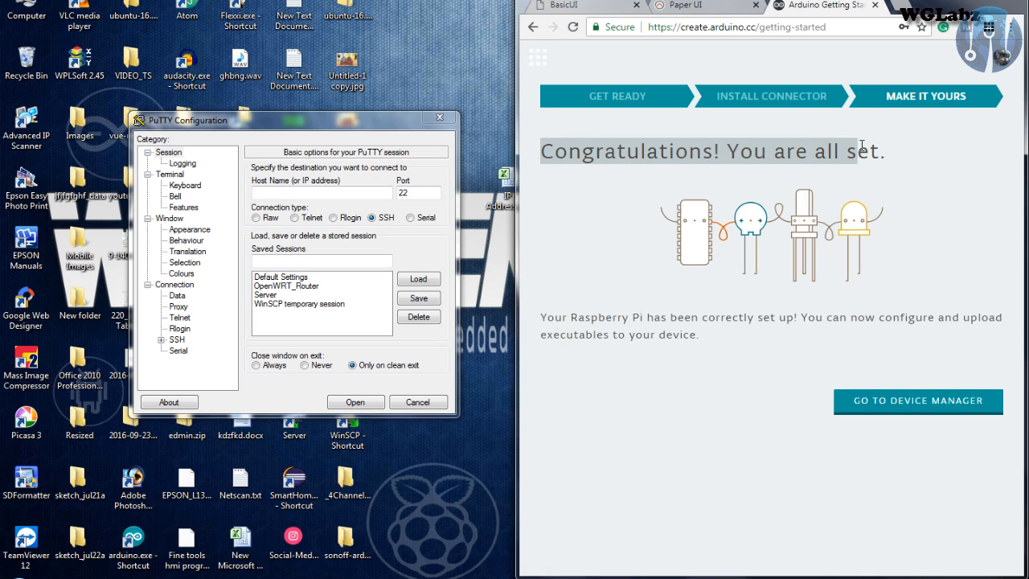
pyautogui.click(918, 402)
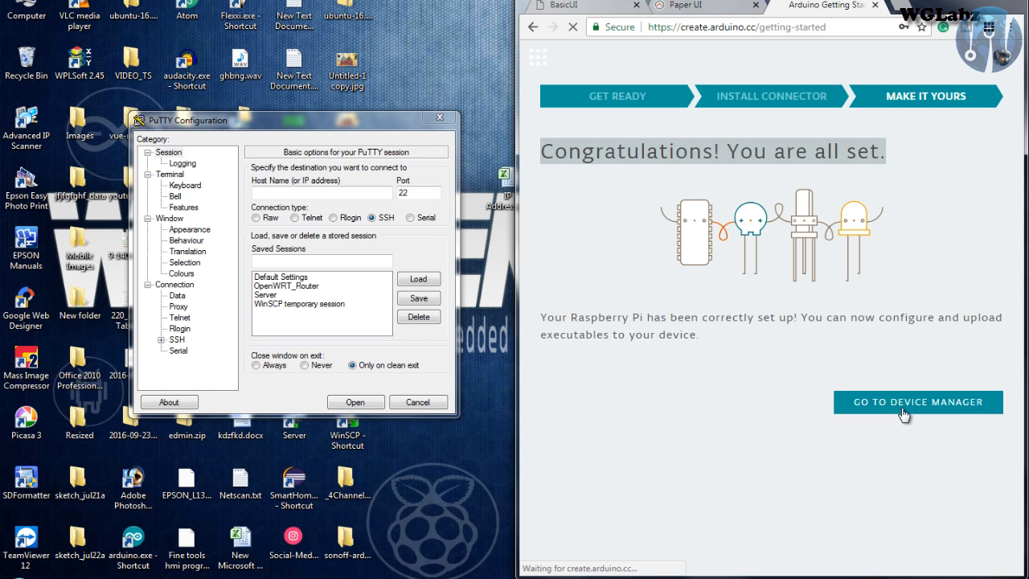
pyautogui.moveTo(883, 441)
pyautogui.write('192.168.0.58')
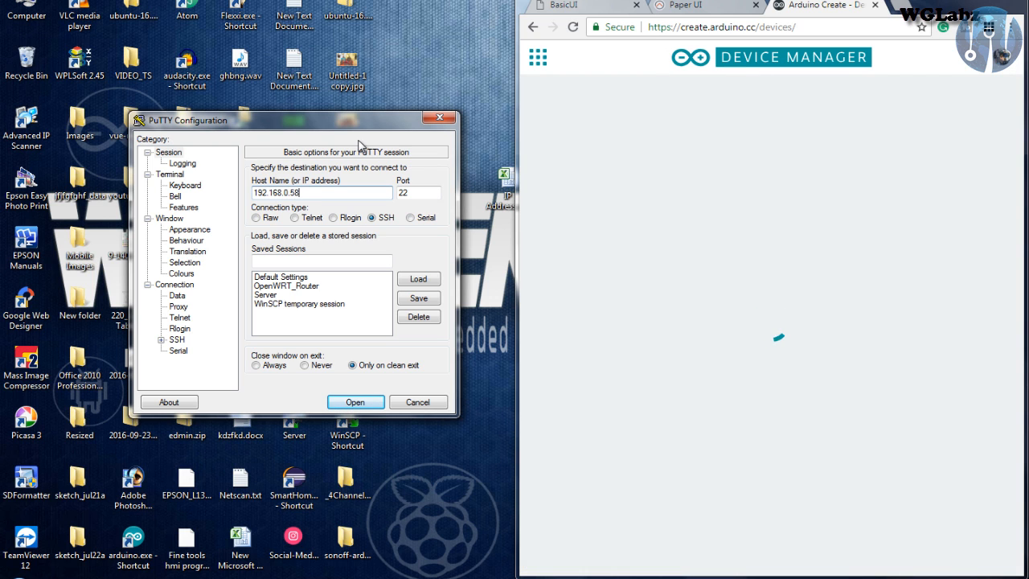
# - Open an SSH session, log in as pi, and run ls
pyautogui.click(354, 402)
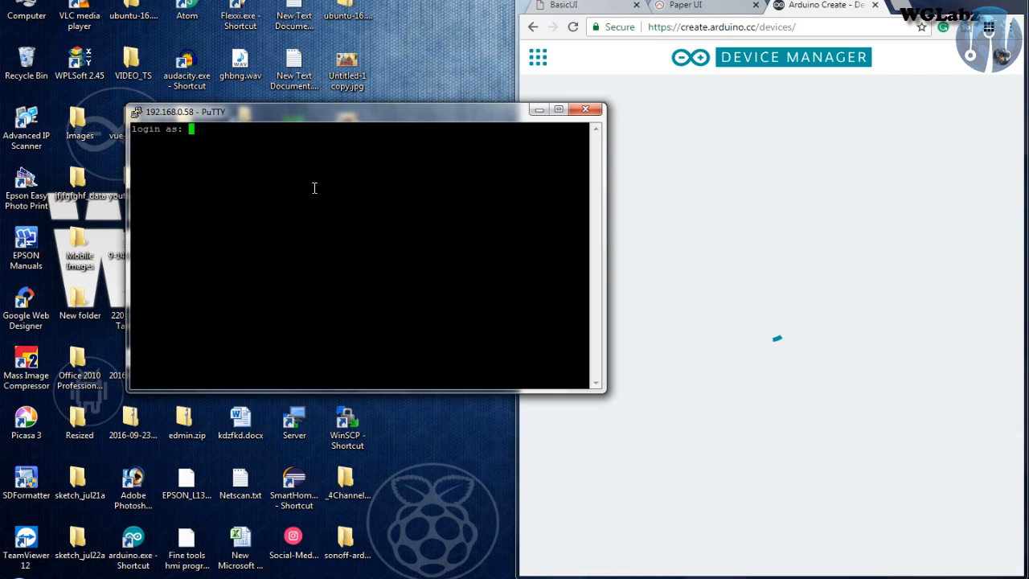
pyautogui.write('pi')
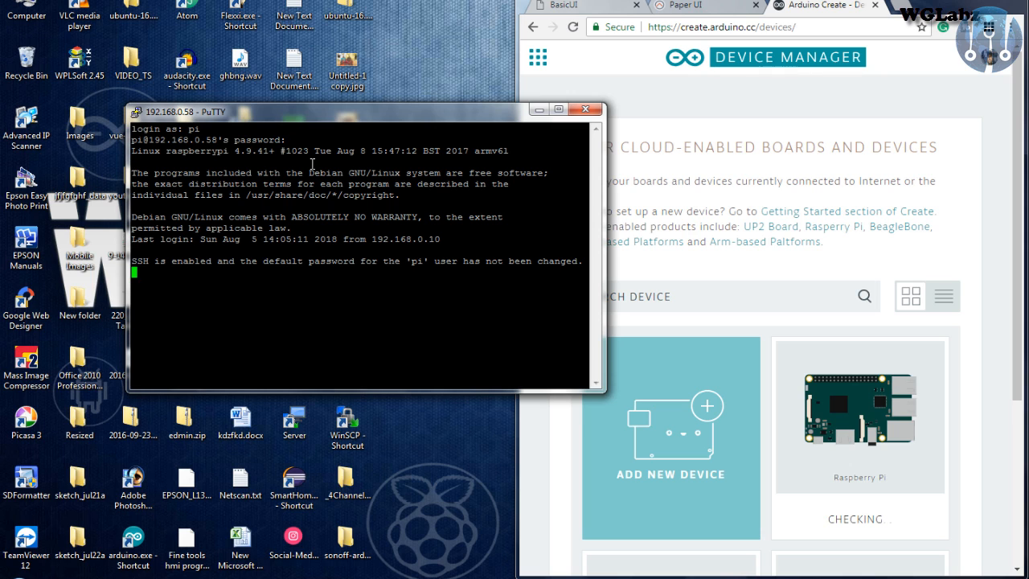
pyautogui.press('Return')
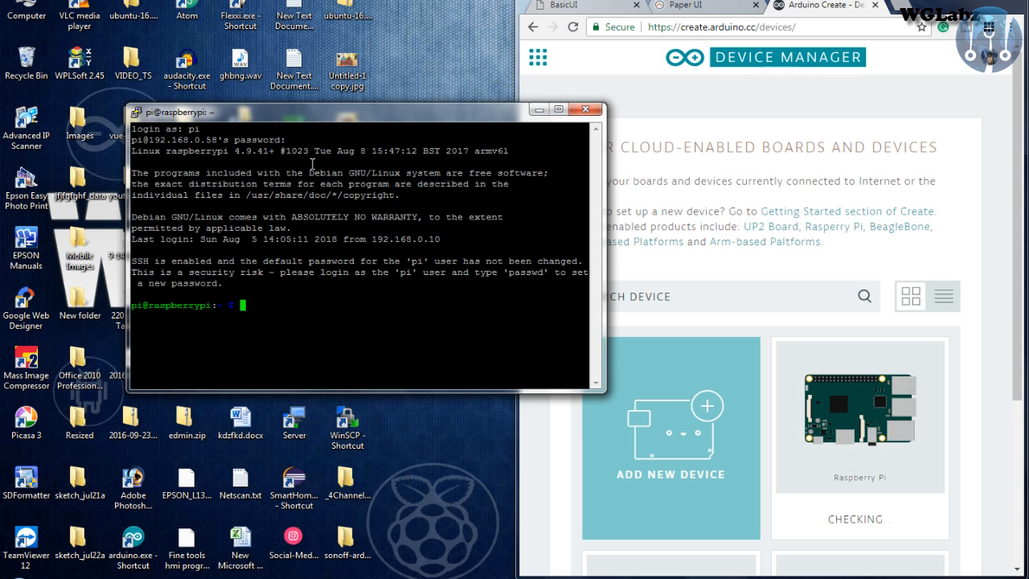
pyautogui.write('ls')
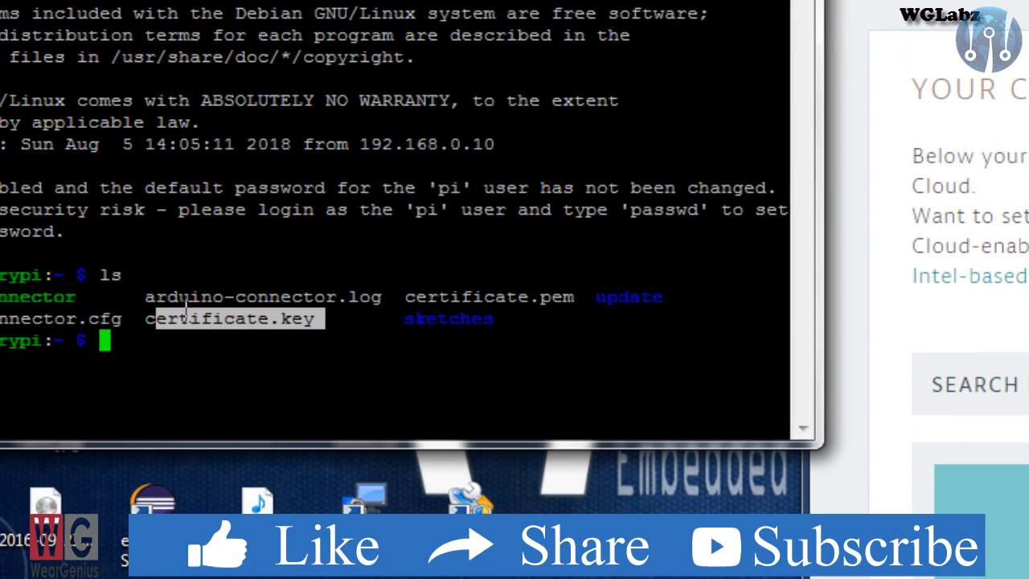
pyautogui.moveTo(641, 312)
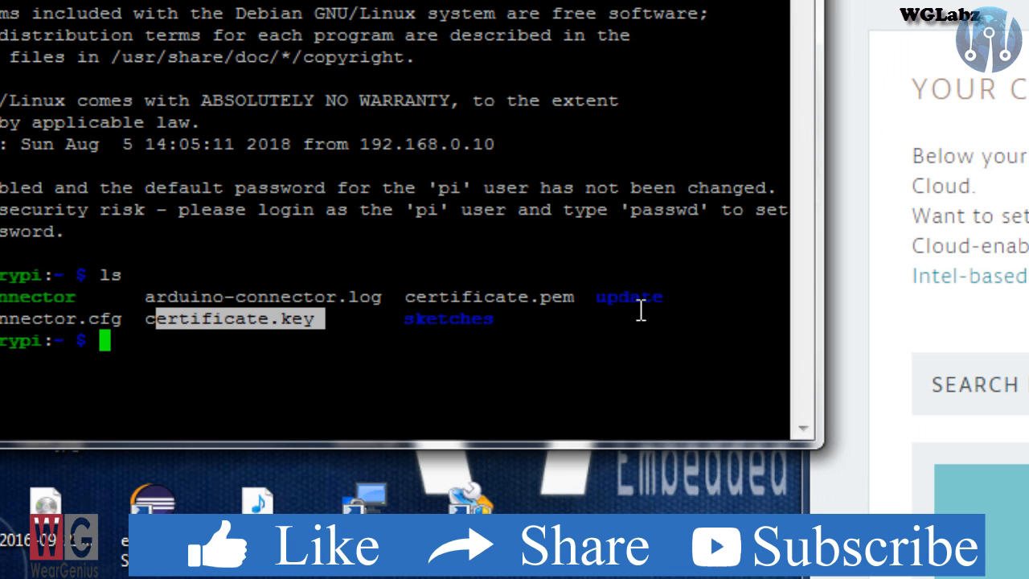
pyautogui.moveTo(378, 370)
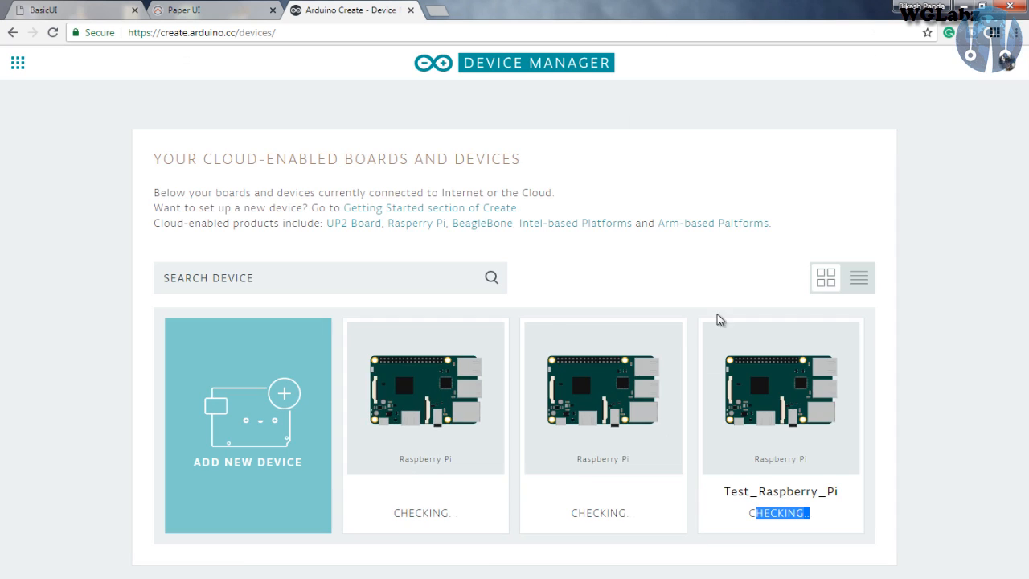
pyautogui.moveTo(775, 372)
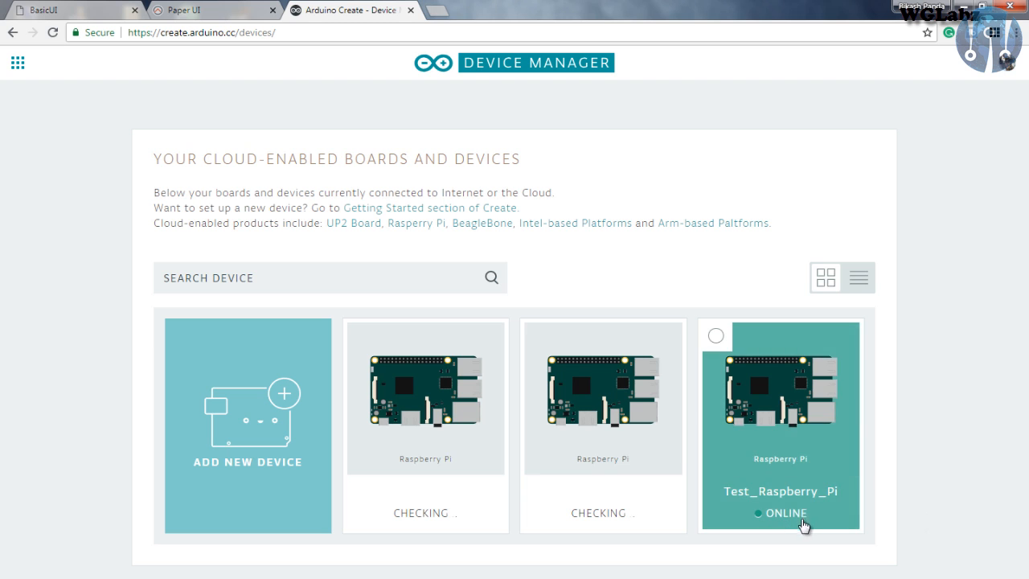
pyautogui.moveTo(794, 538)
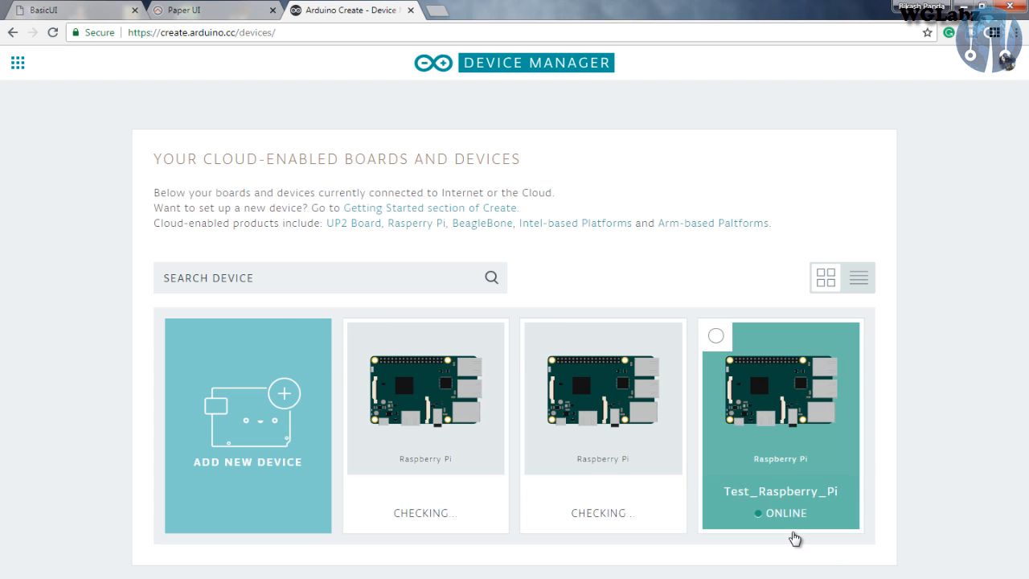
pyautogui.moveTo(469, 254)
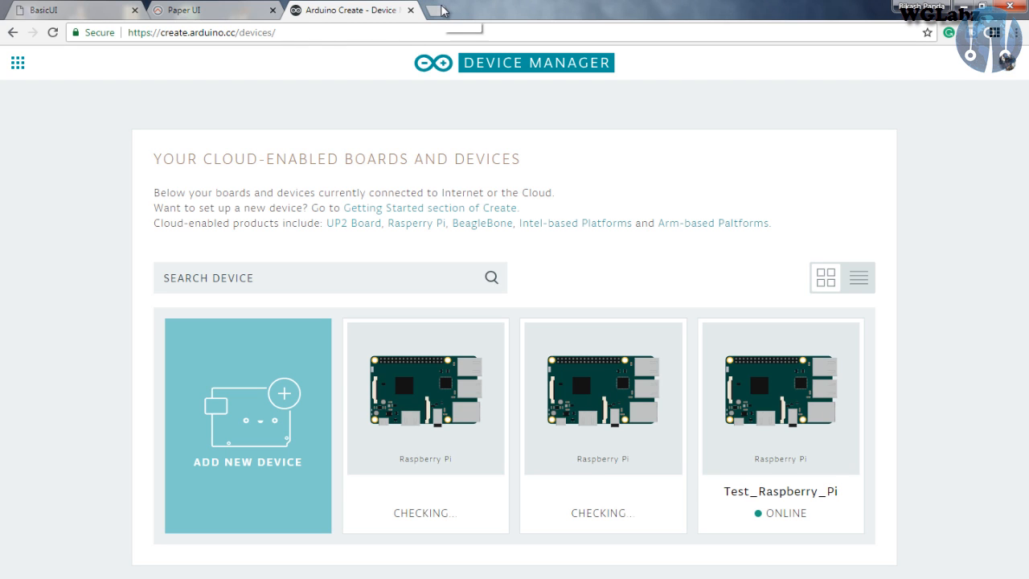
pyautogui.moveTo(442, 11)
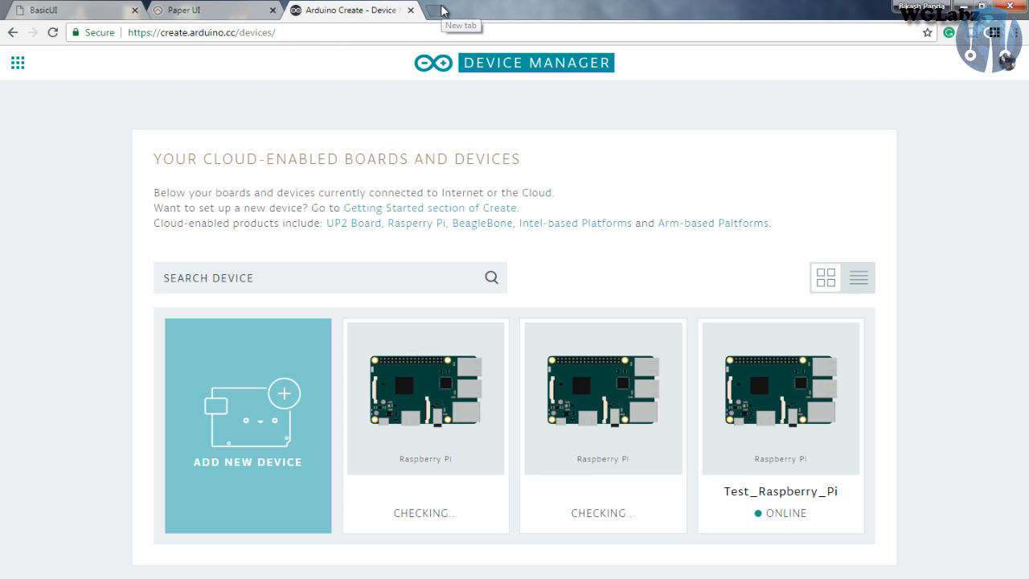
# - Load create.arduino.cc/editor in a new Chrome tab
pyautogui.click(461, 9)
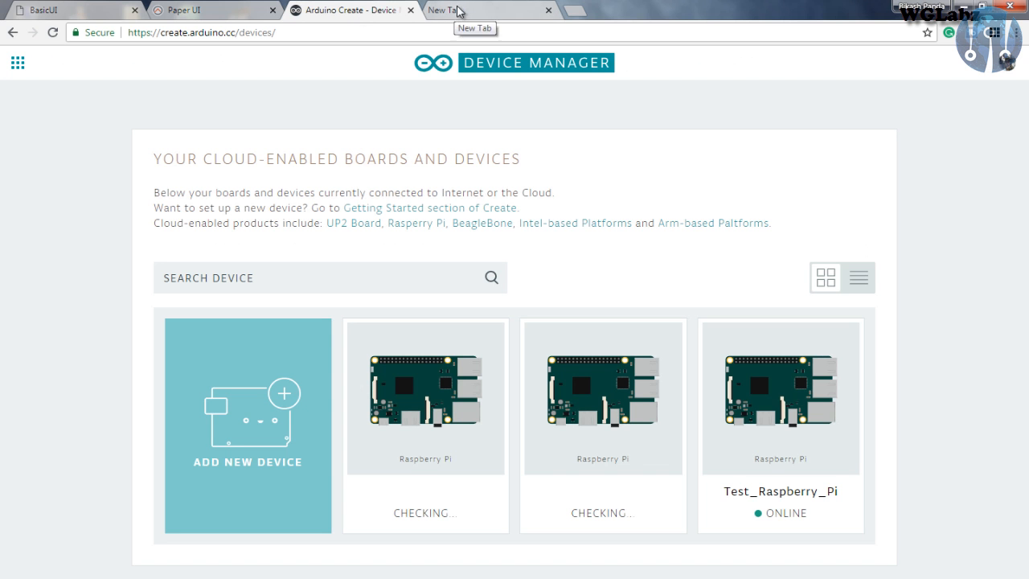
pyautogui.write('creta')
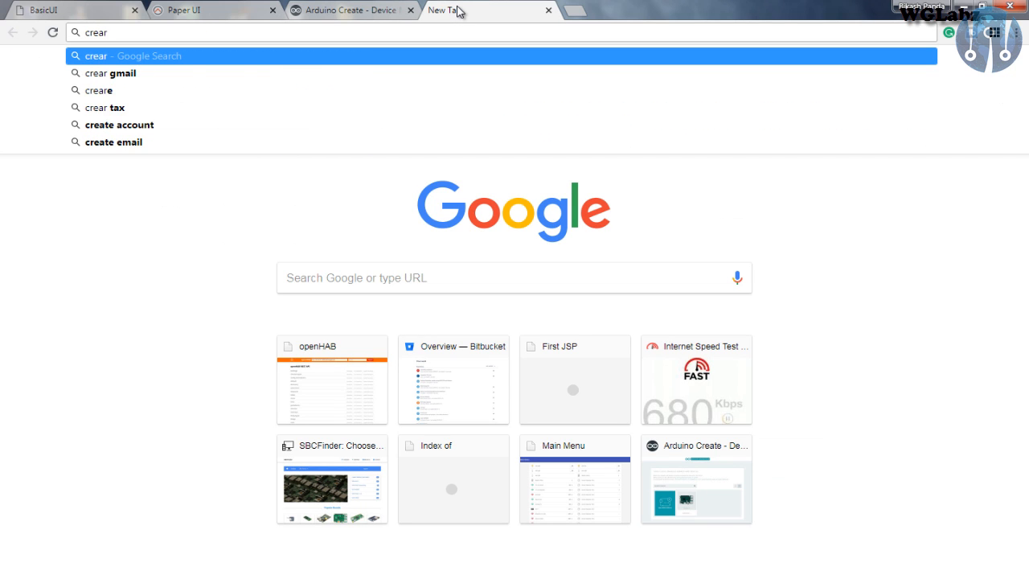
pyautogui.write('create.arduino.cc/editor/oksbwn/93a05810-7b03-4768-879a-ae39ecdb9171')
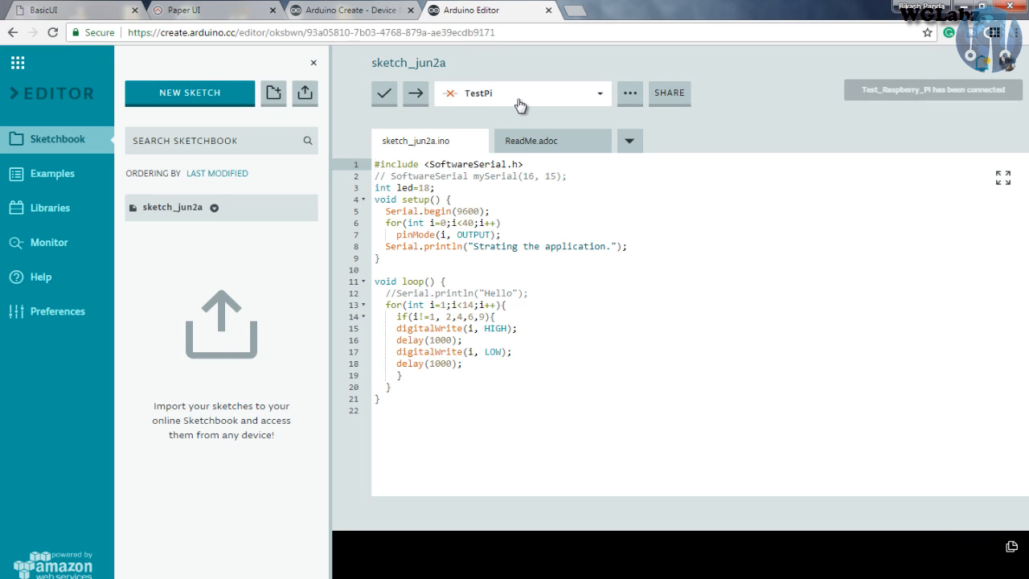
# - Switch the sketch's target board from TestPi to Test_Raspberry_Pi via Cloud
pyautogui.click(522, 93)
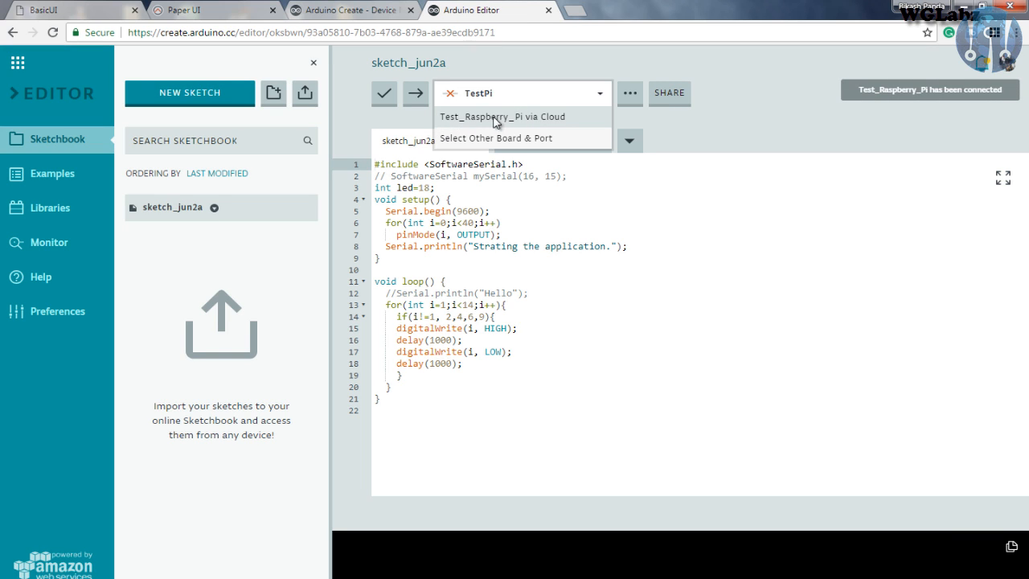
pyautogui.click(501, 117)
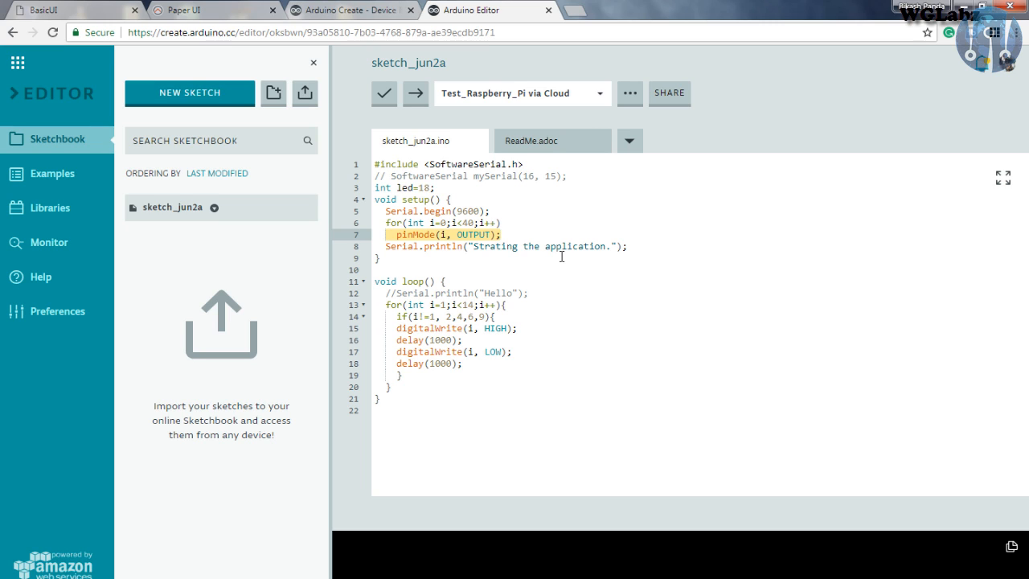
pyautogui.moveTo(558, 259)
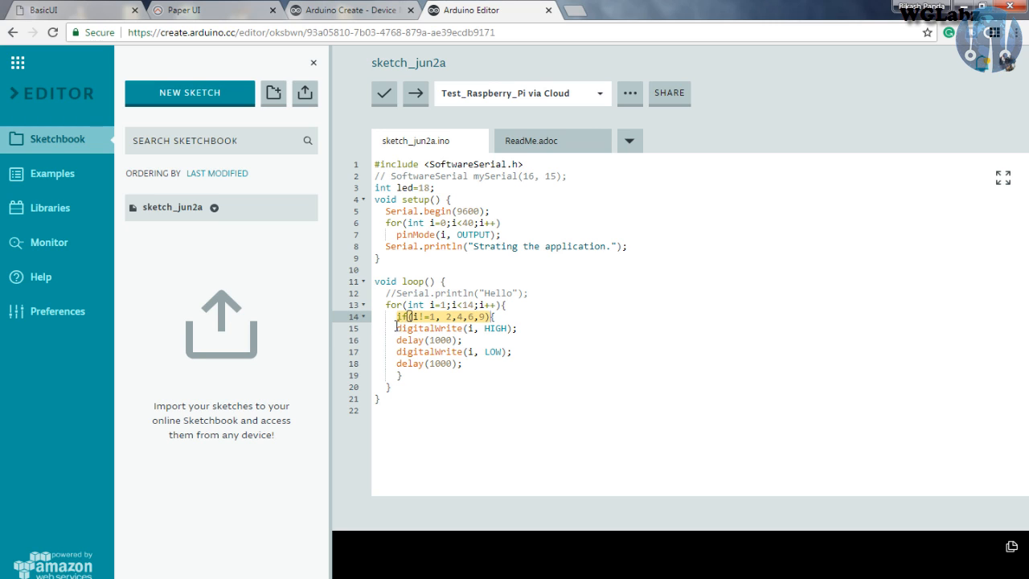
# - Add // before the if statement on line 14 and its closing brace on line 19
pyautogui.write('//')
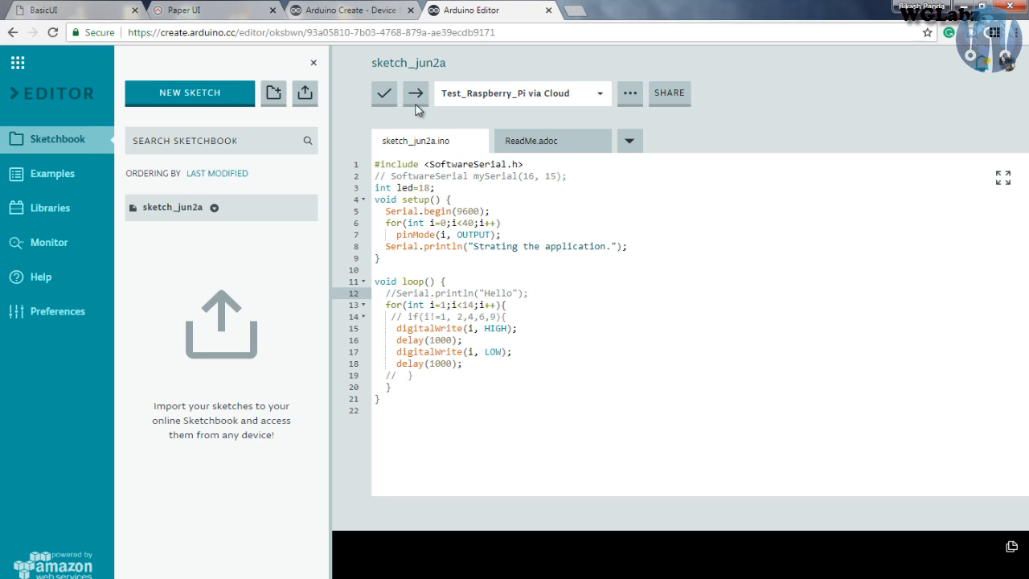
# - Upload sketch_jun2a to Test_Raspberry_Pi and show the device's running sketches
pyautogui.click(416, 93)
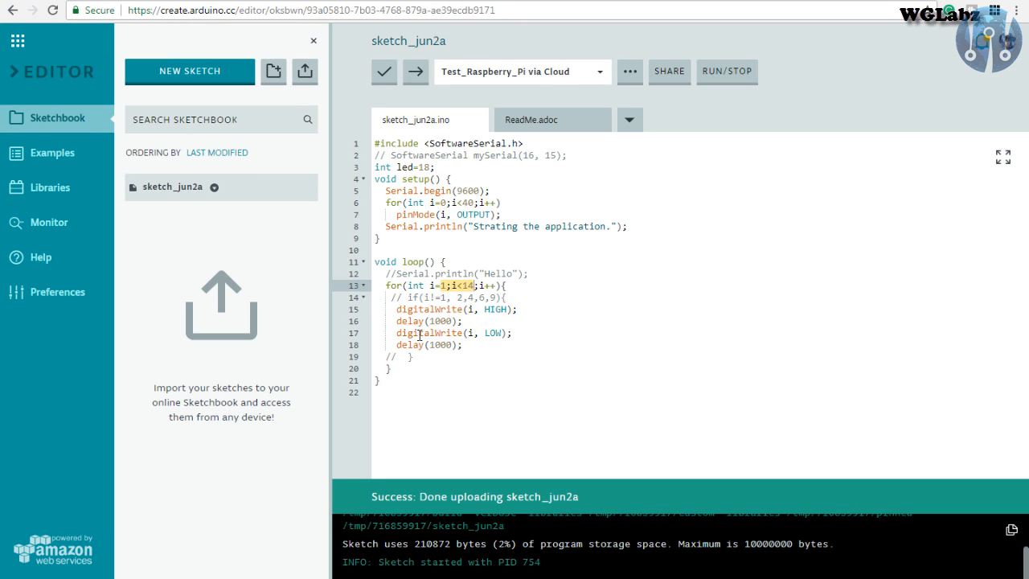
pyautogui.moveTo(417, 332)
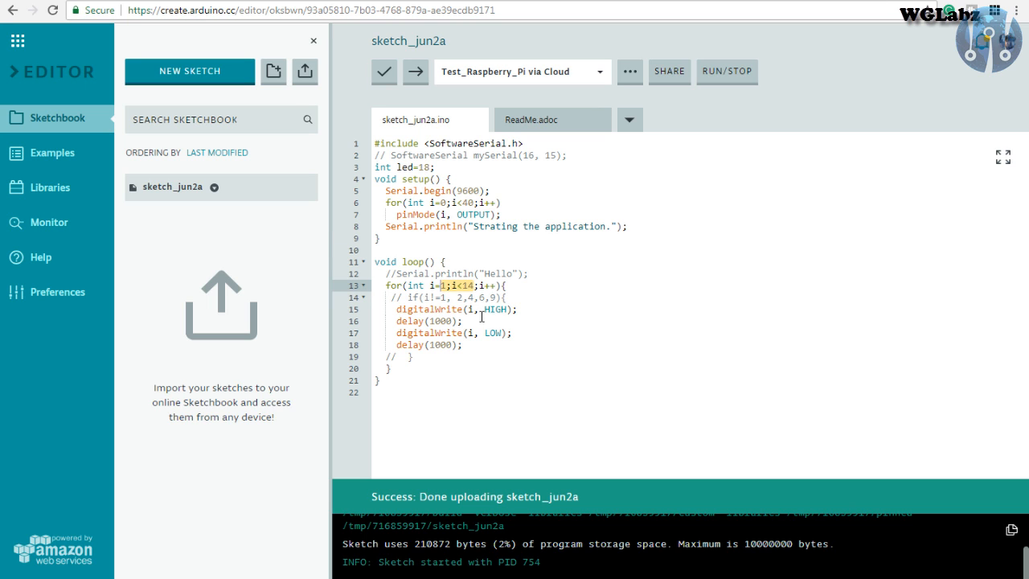
pyautogui.click(727, 72)
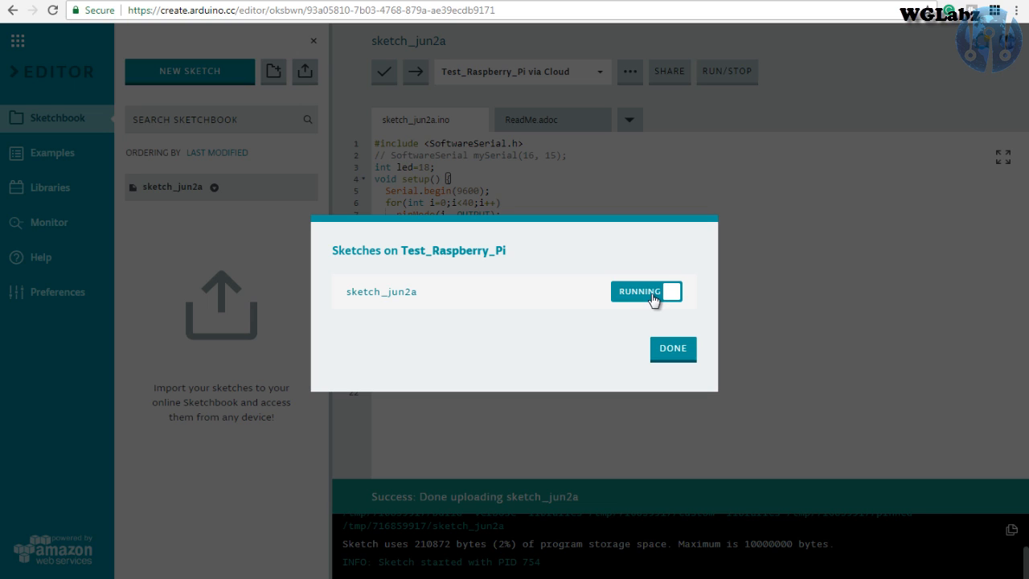
# - Toggle sketch_jun2a from RUNNING to STOPPED and dismiss the Sketches on Test_Raspberry_Pi dialog
pyautogui.click(647, 291)
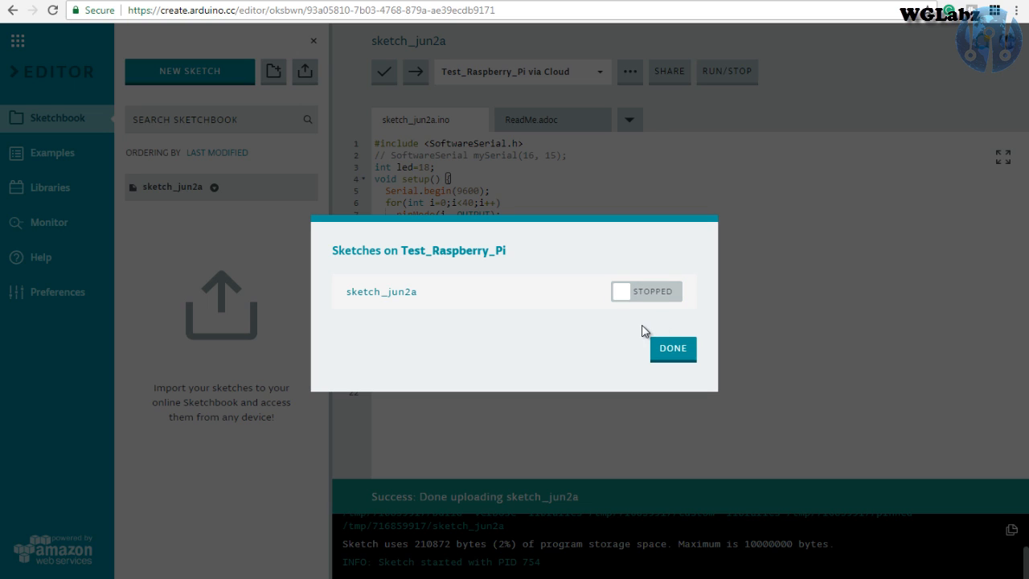
pyautogui.click(673, 348)
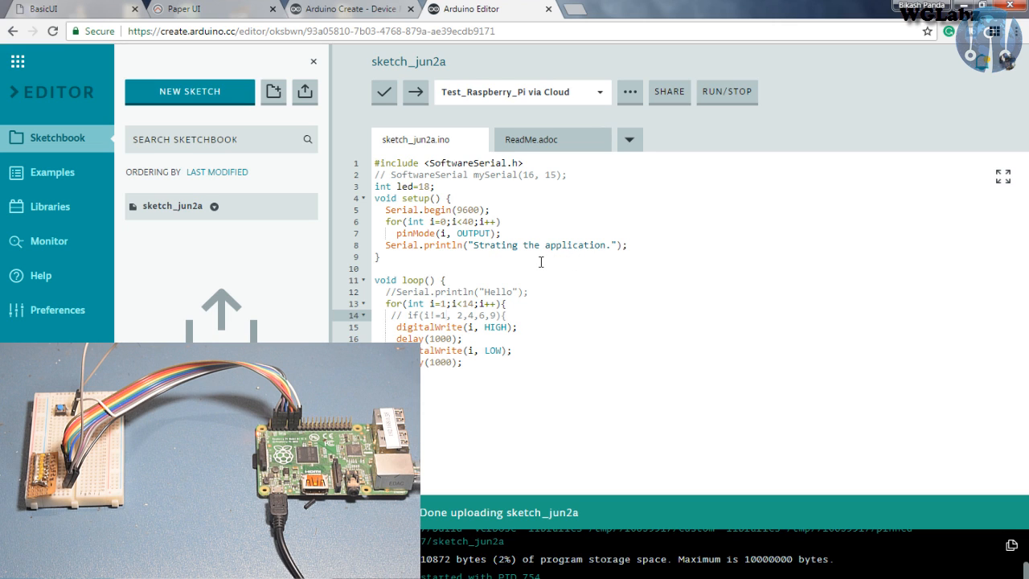
pyautogui.moveTo(542, 384)
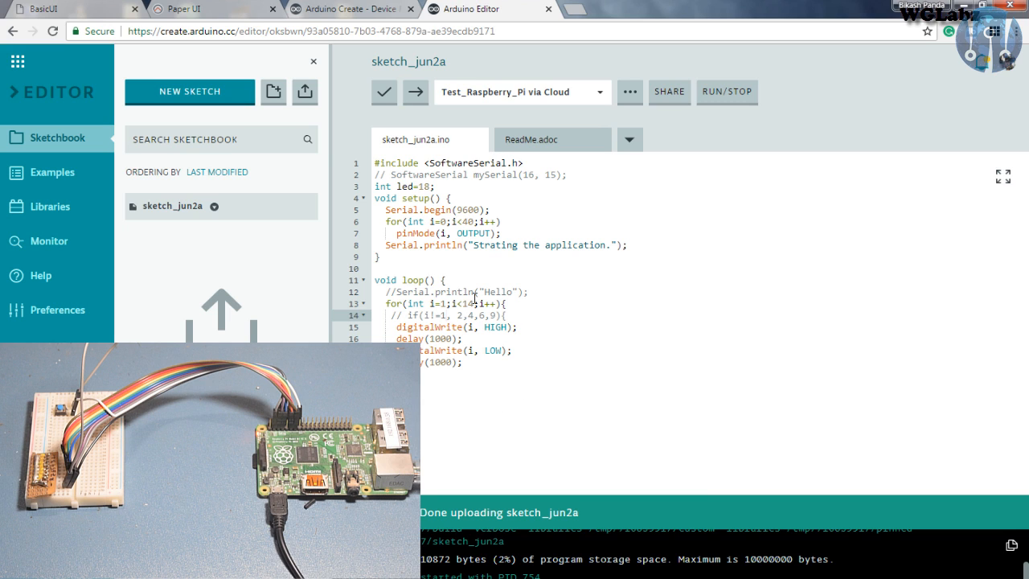
pyautogui.moveTo(240, 217)
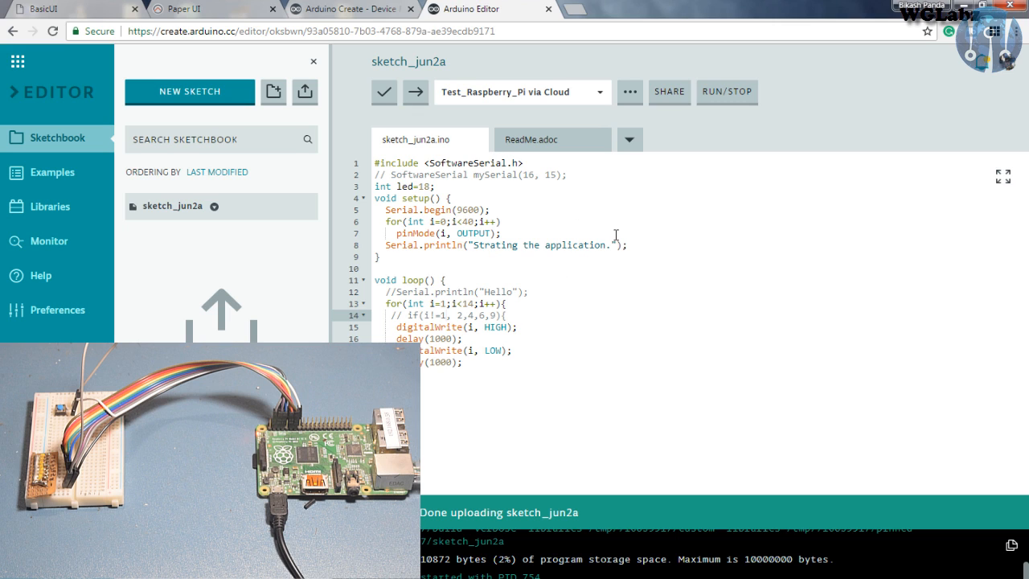
pyautogui.moveTo(593, 251)
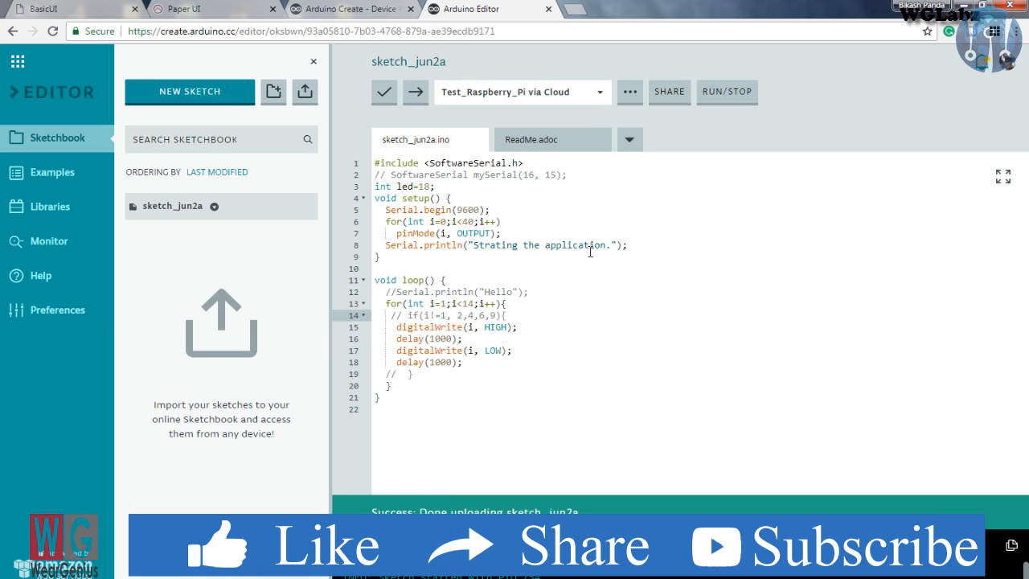
pyautogui.moveTo(506, 256)
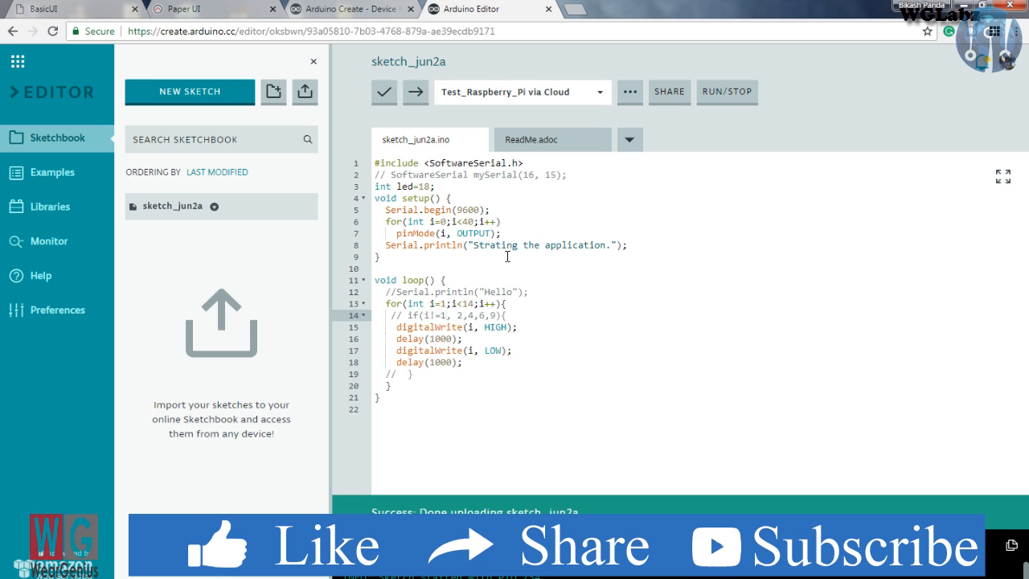